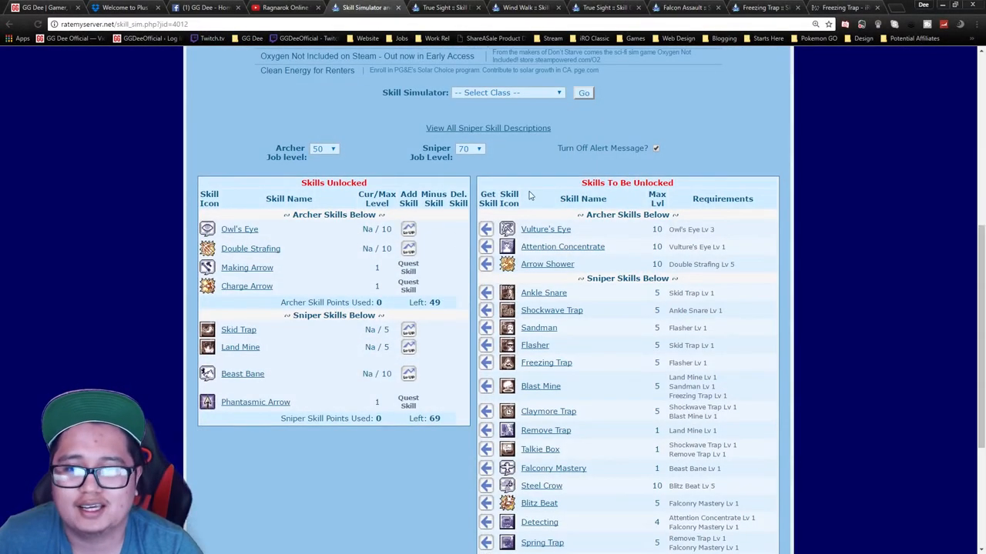
- Raise Owl's Eye, Vulture's Eye, Attention Concentrate and Double Strafing to 10 and Arrow Shower to 9
scroll("up", 3)
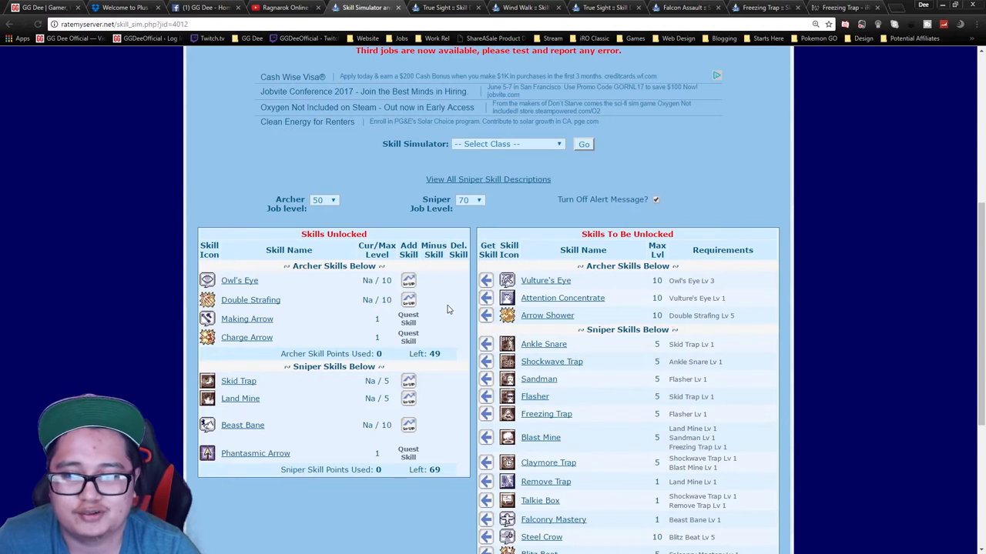
mouse_move(468, 336)
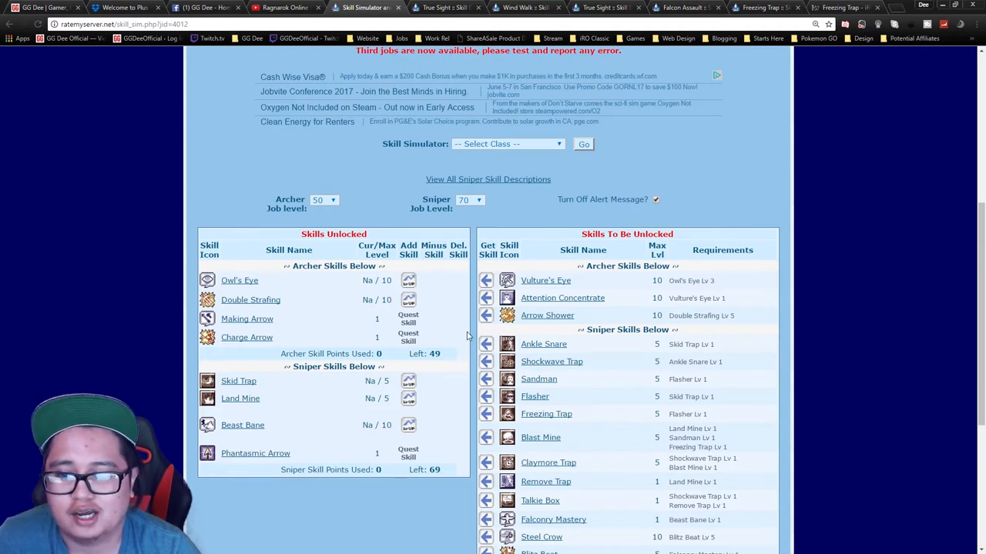
mouse_move(439, 305)
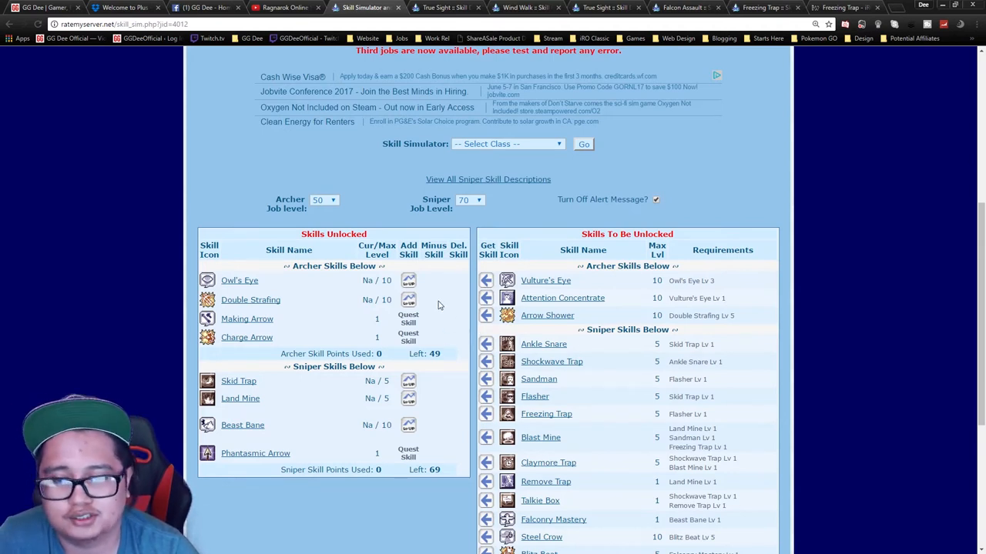
left_click(408, 280)
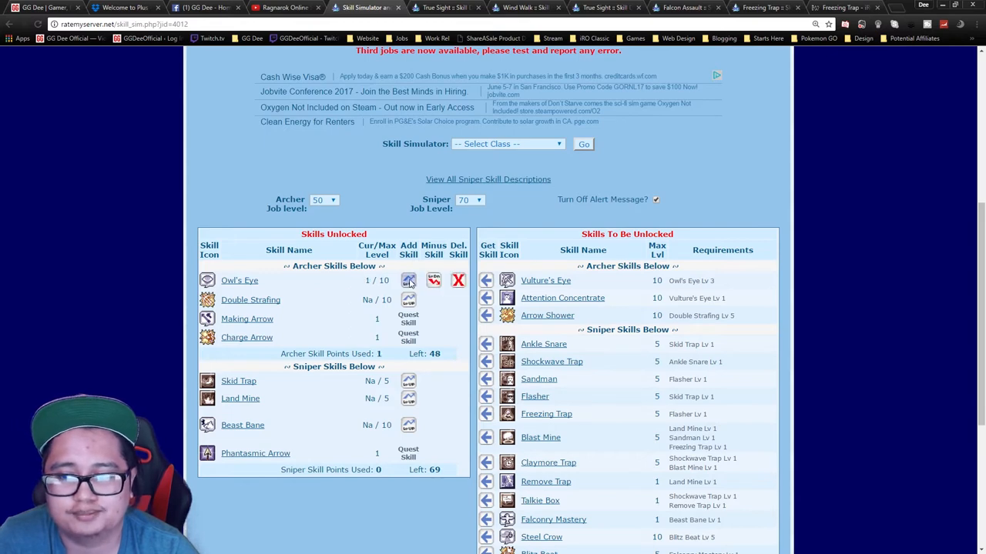
left_click(408, 280)
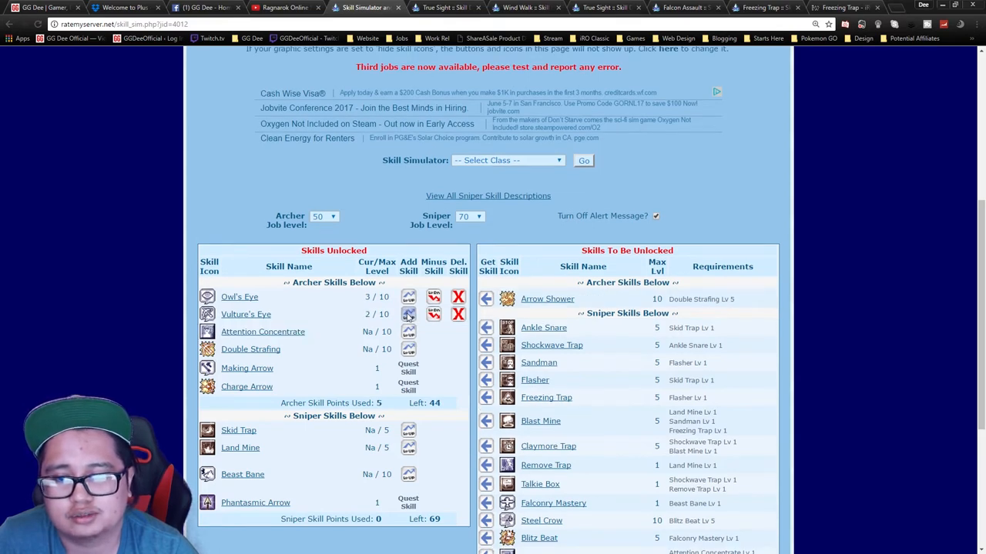
left_click(408, 314)
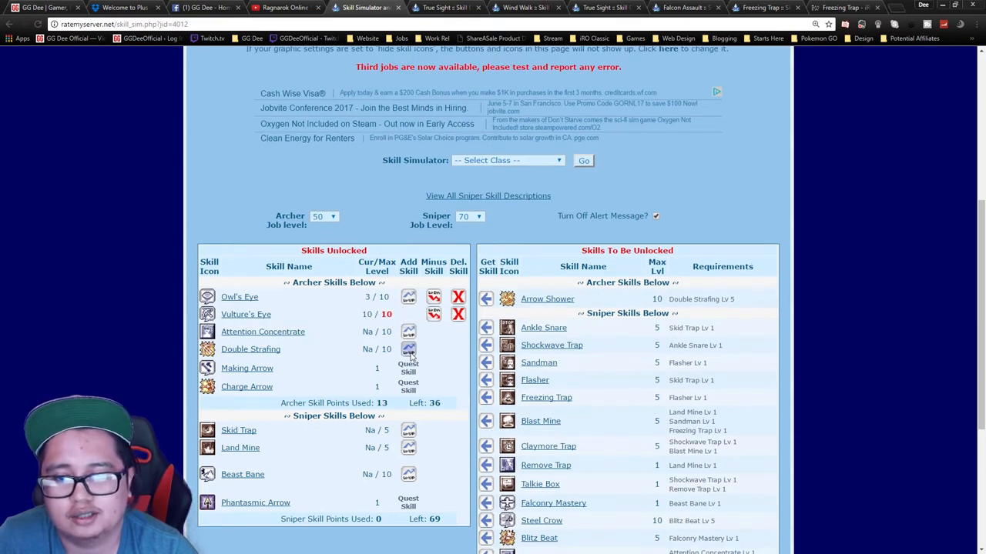
left_click(408, 357)
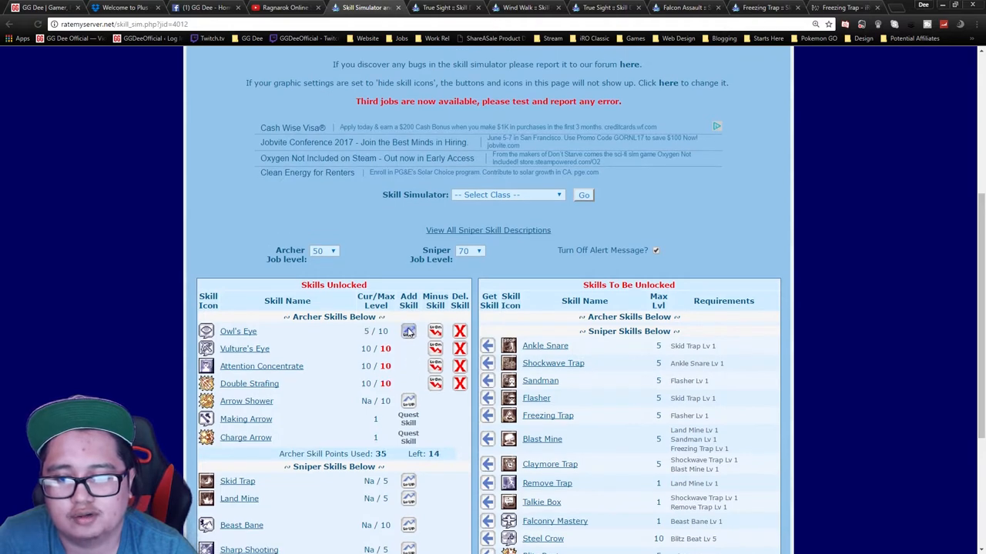
left_click(408, 331)
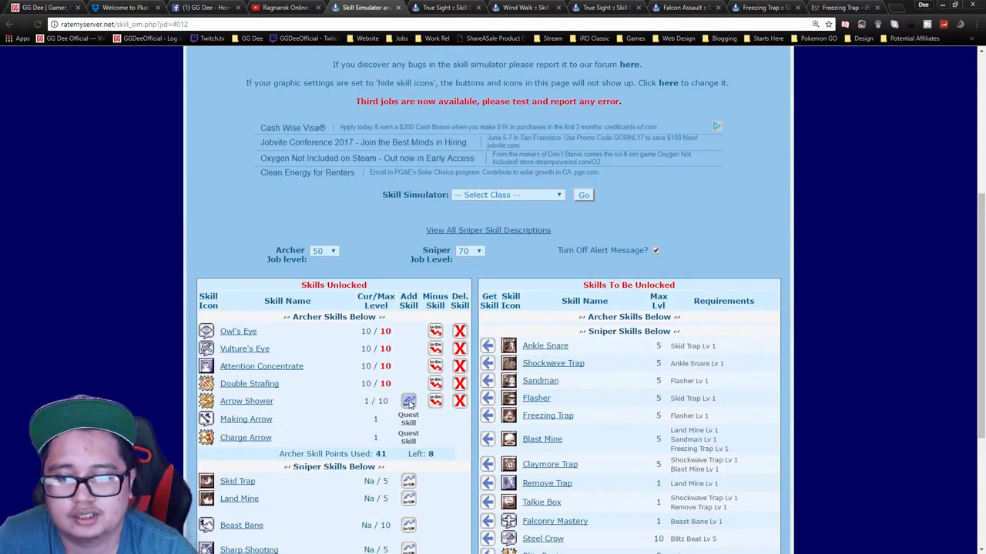
left_click(408, 400)
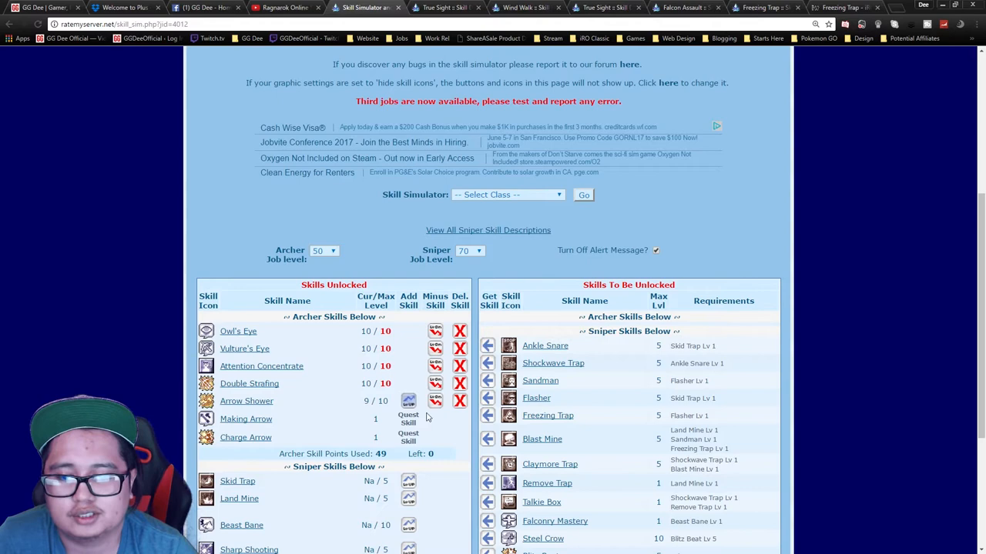
scroll("down", 3)
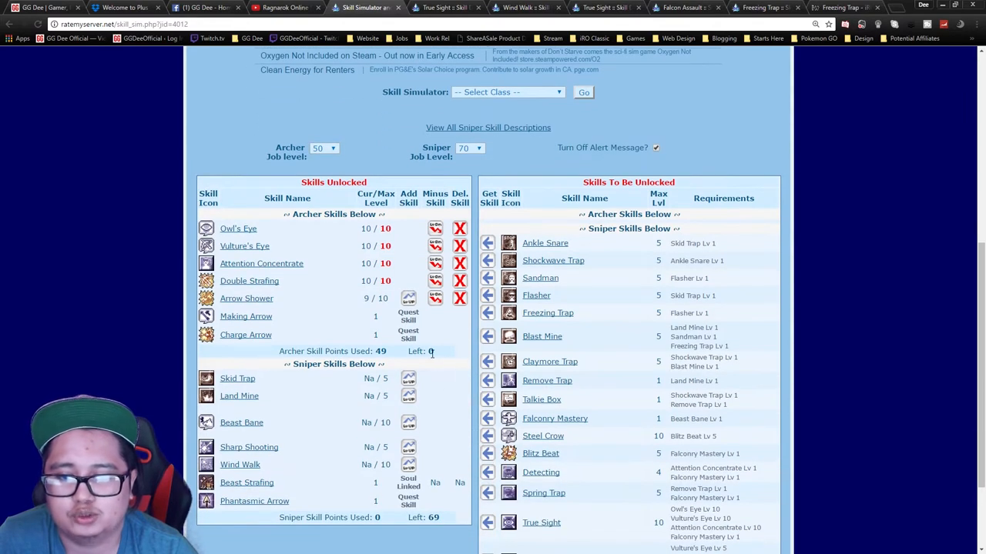
- Learn Beast Bane and Falconry Mastery and raise Steel Crow to 10
scroll("down", 3)
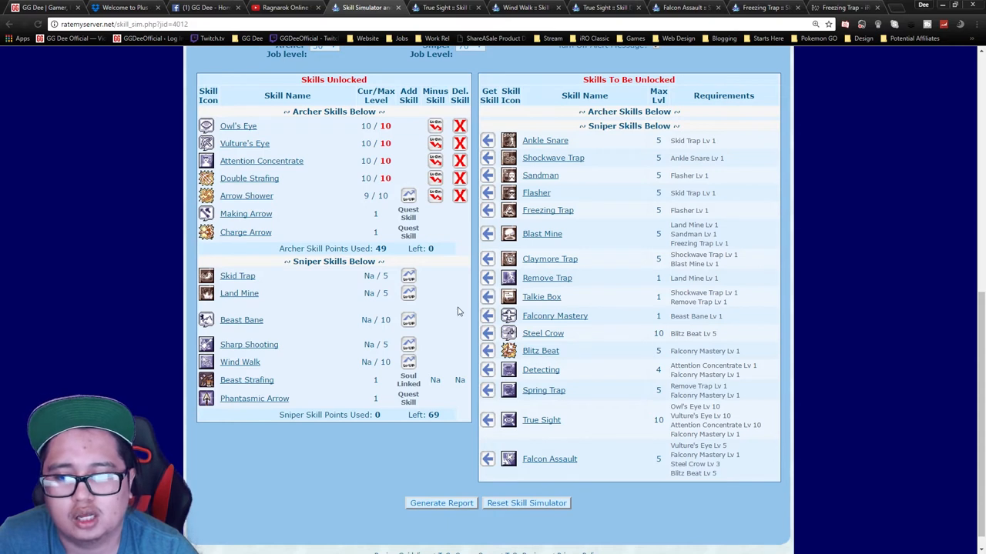
mouse_move(449, 311)
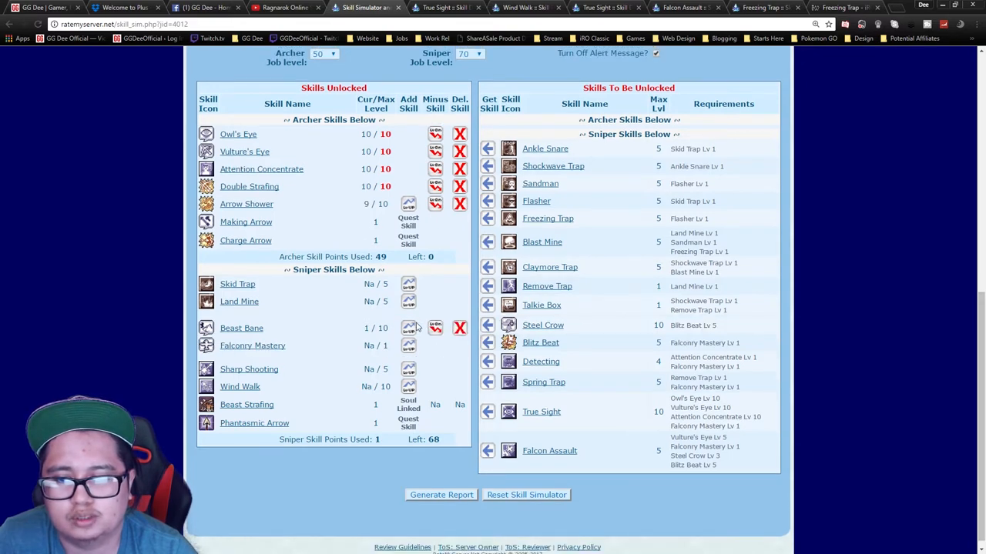
left_click(408, 345)
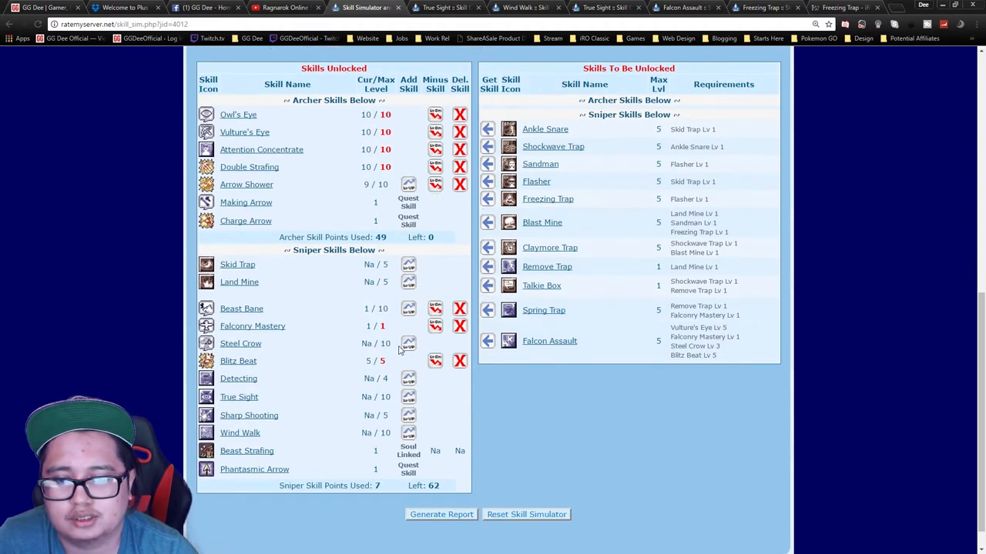
left_click(408, 343)
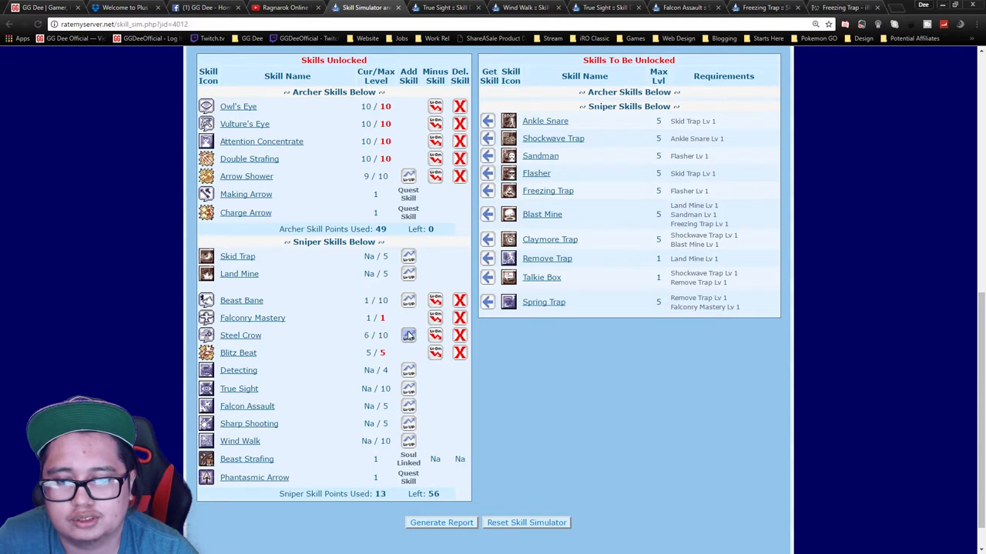
left_click(408, 335)
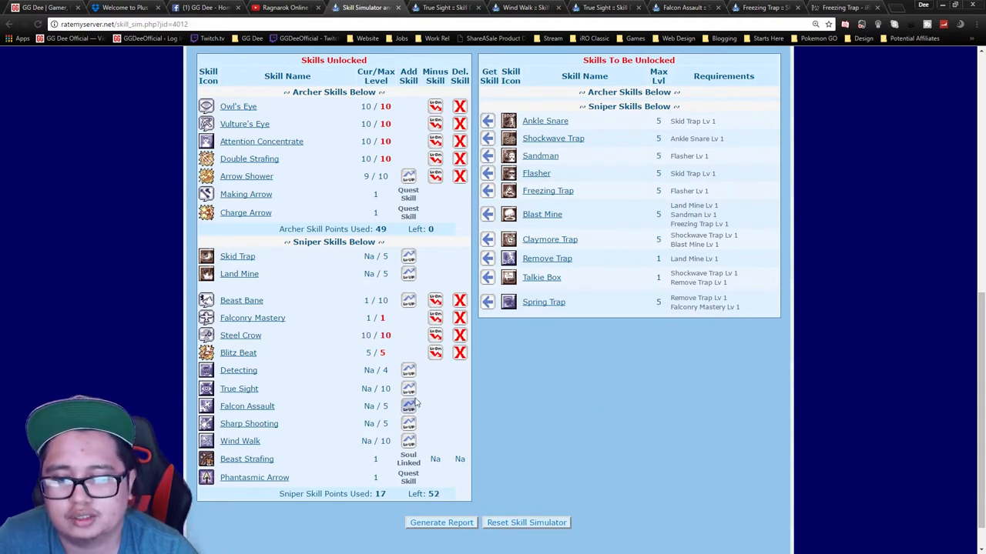
mouse_move(410, 407)
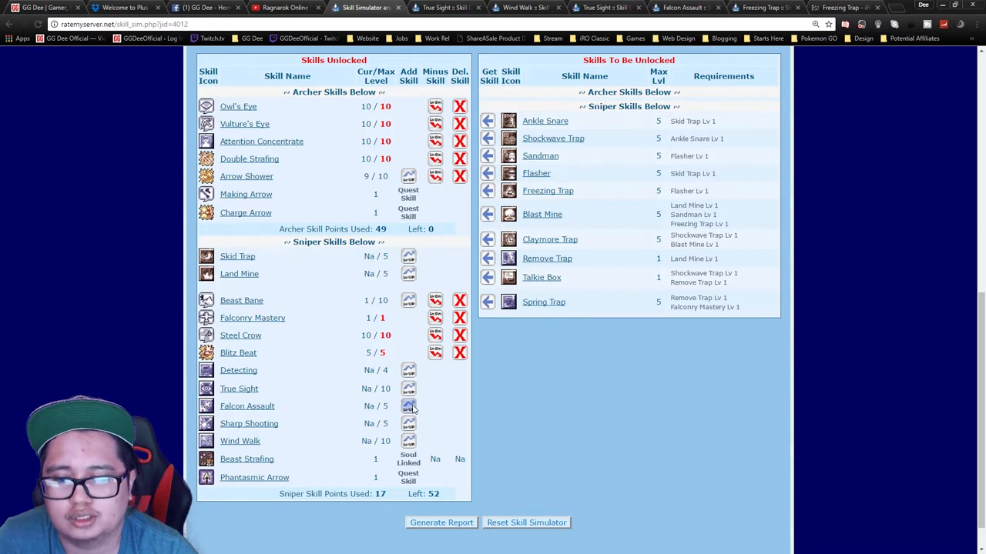
- Max Blitz Beat, Falcon Assault, True Sight and Sharp Shooting, leaving 32 sniper points
left_click(409, 406)
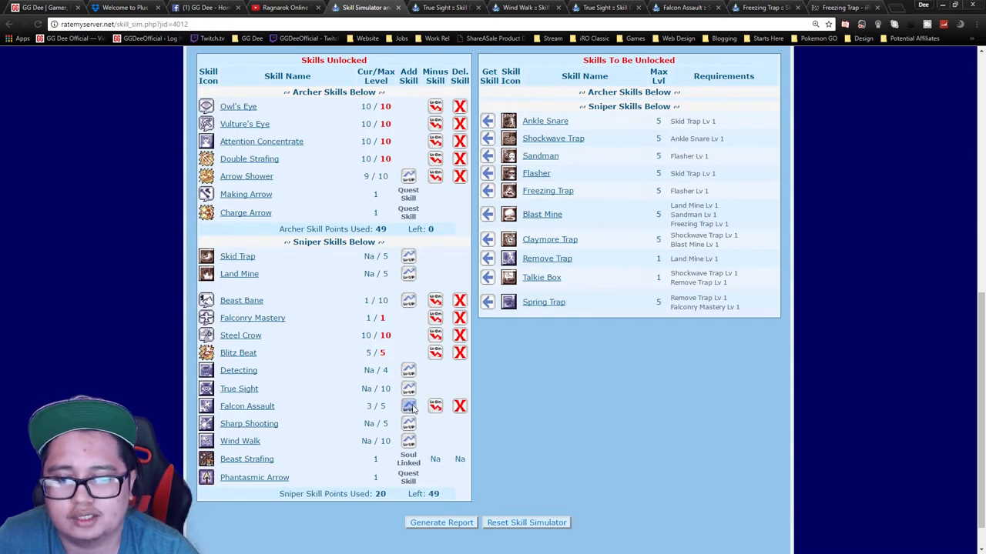
left_click(408, 388)
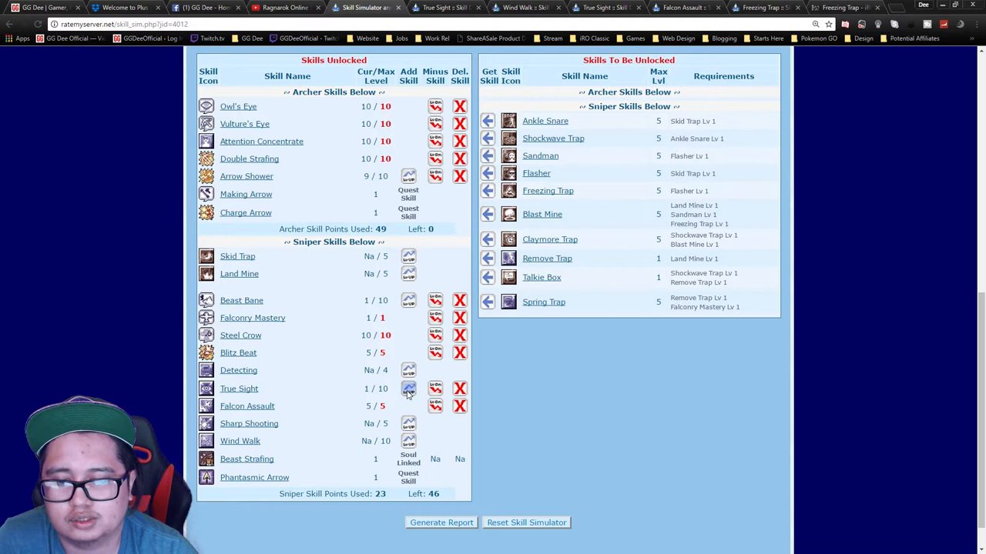
left_click(408, 388)
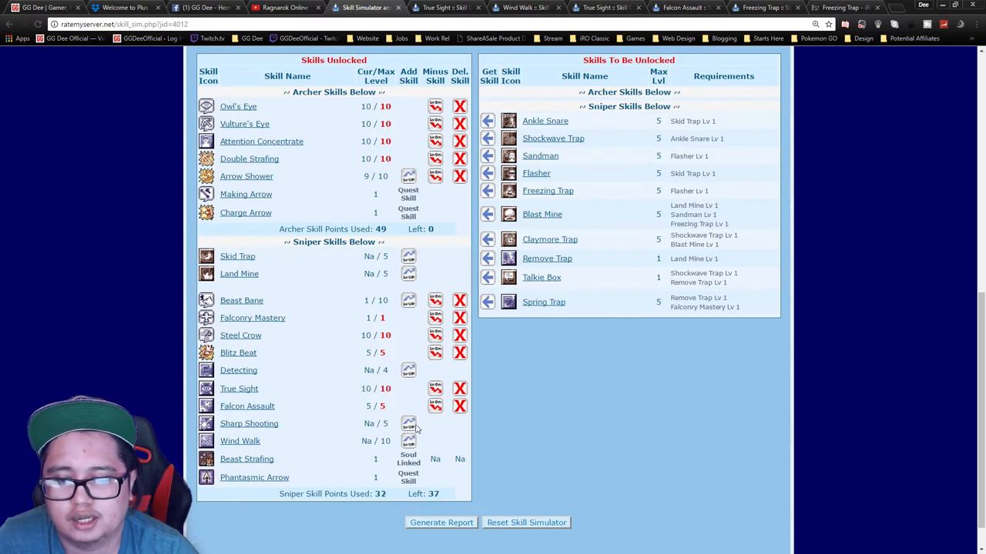
left_click(408, 422)
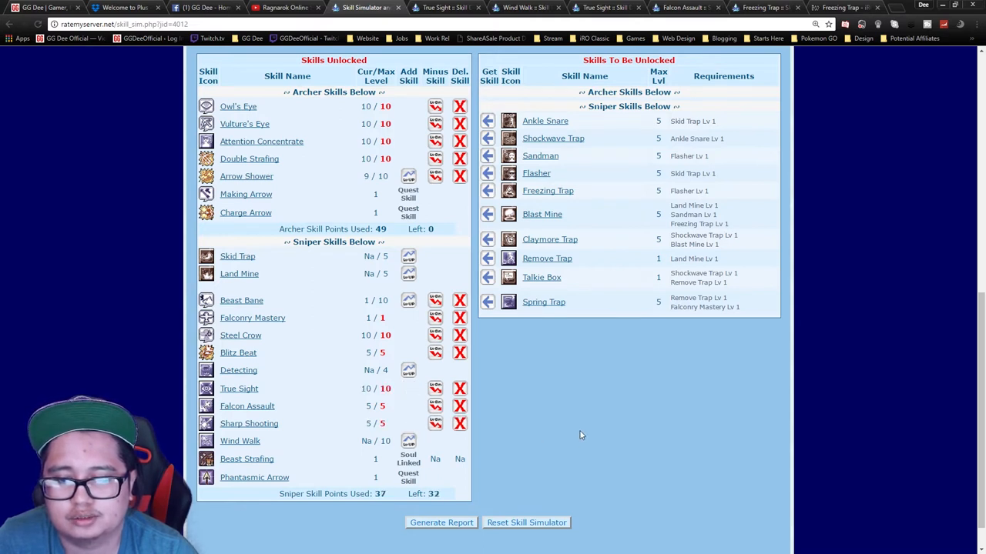
mouse_move(539, 388)
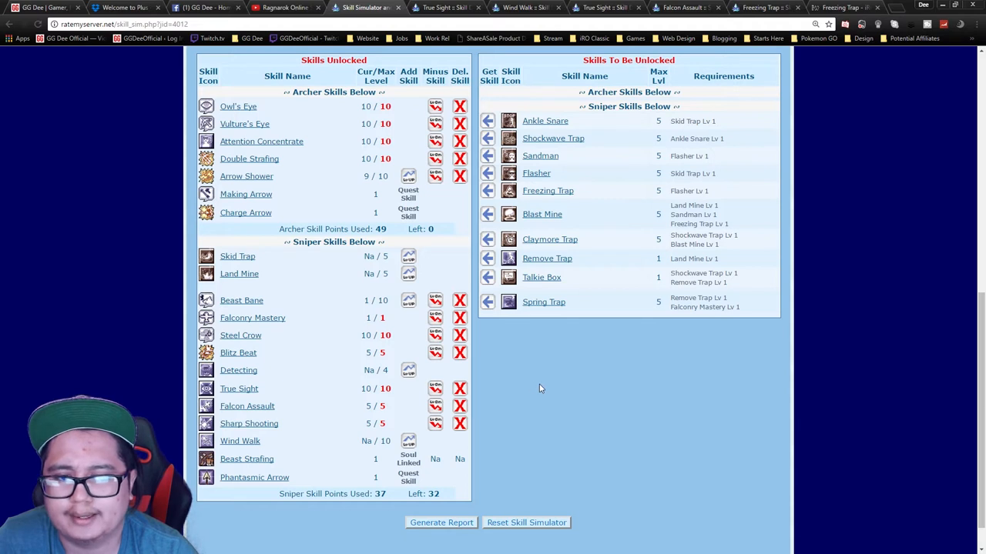
mouse_move(531, 386)
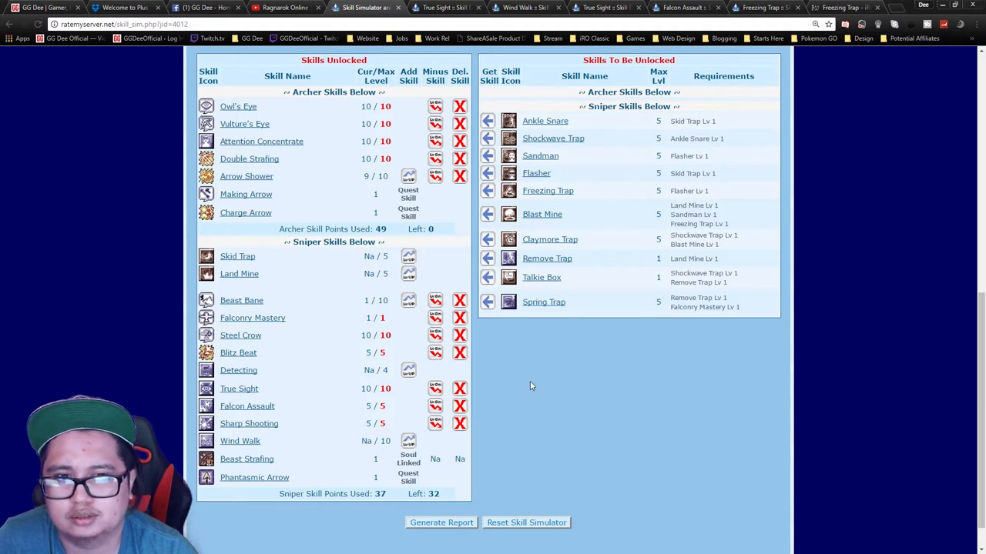
mouse_move(542, 433)
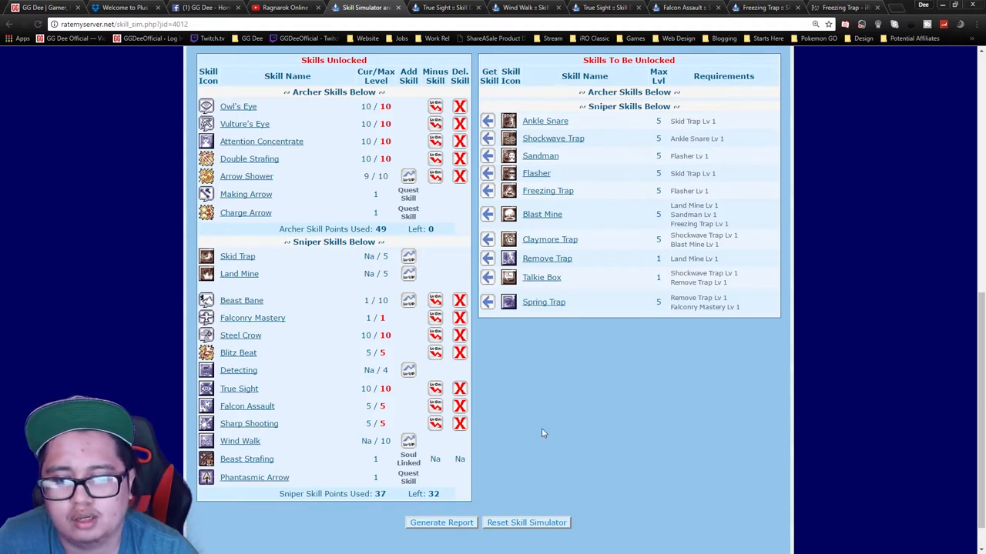
- Raise Wind Walk to 10, learn Skill Trap and max Ankle Snare at 5
left_click(408, 441)
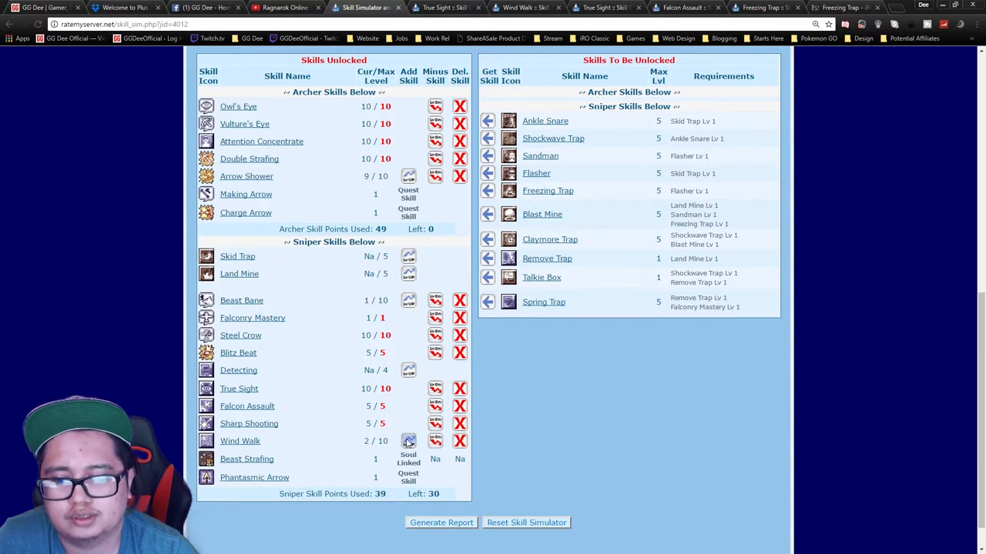
left_click(408, 440)
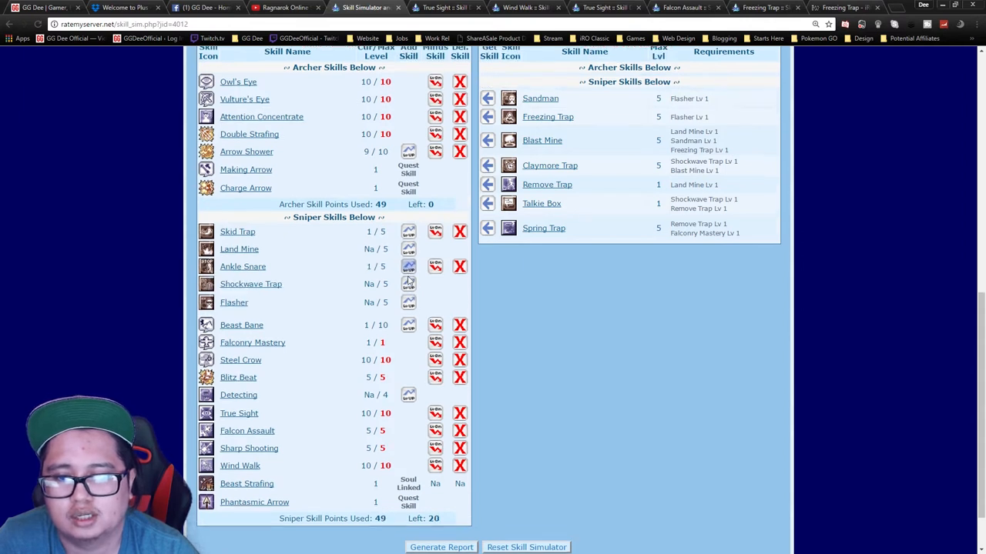
left_click(408, 265)
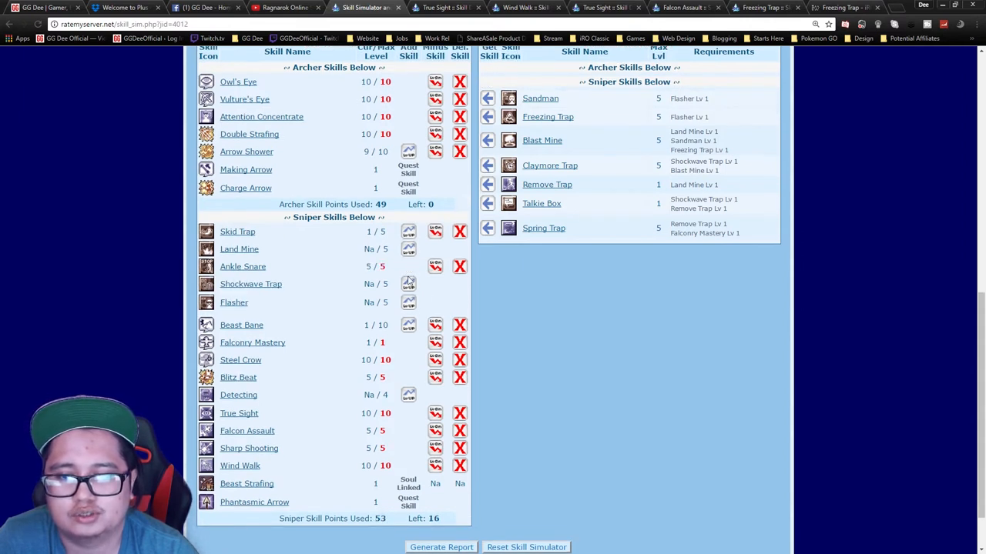
mouse_move(622, 333)
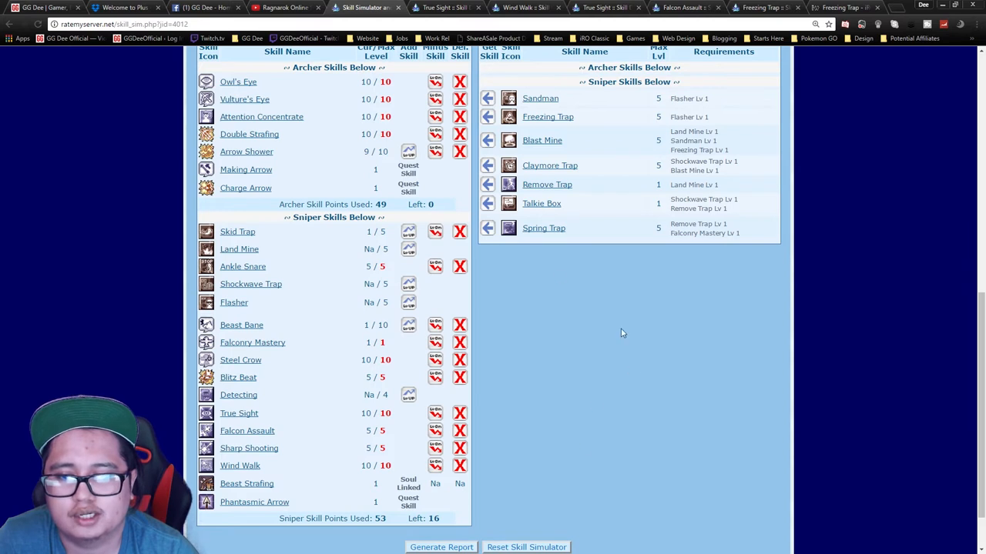
mouse_move(659, 441)
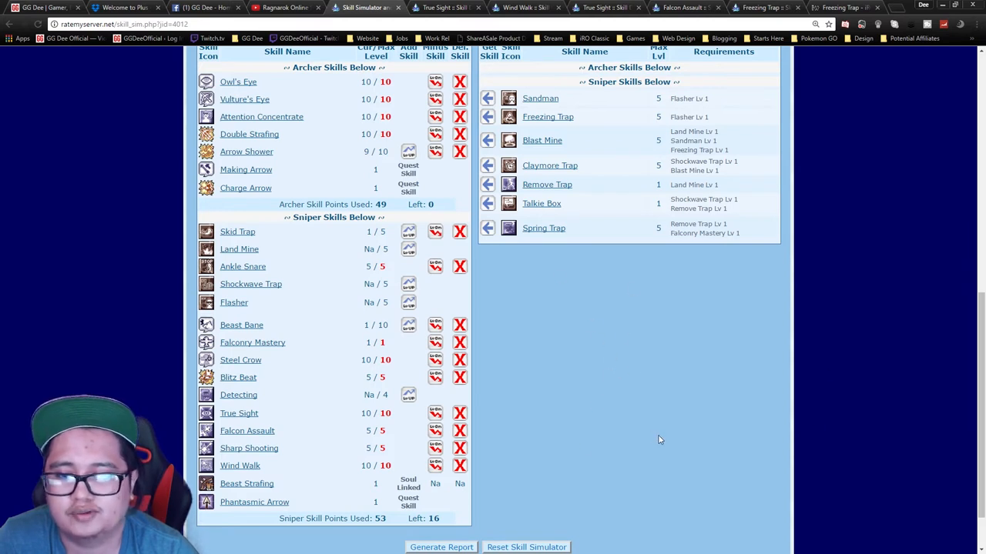
mouse_move(588, 381)
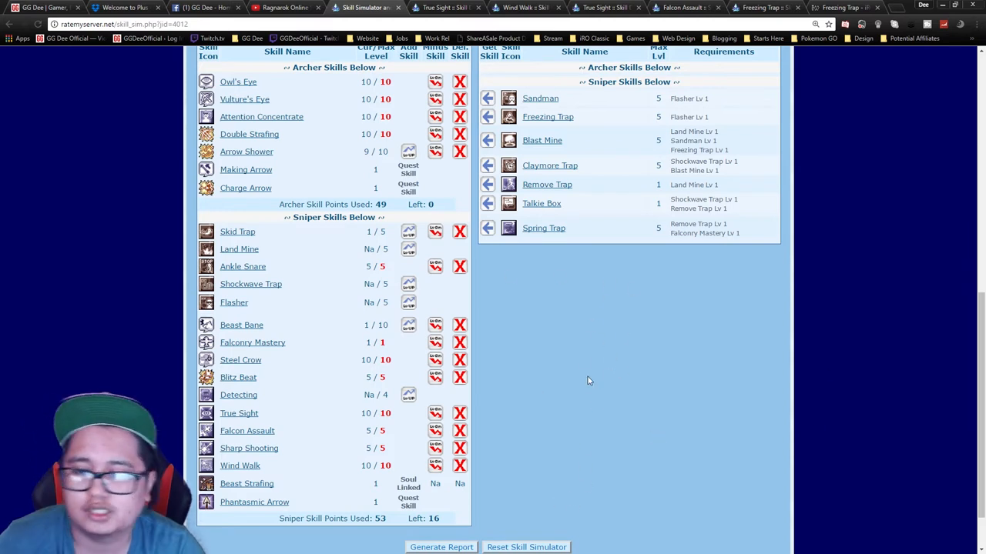
mouse_move(465, 322)
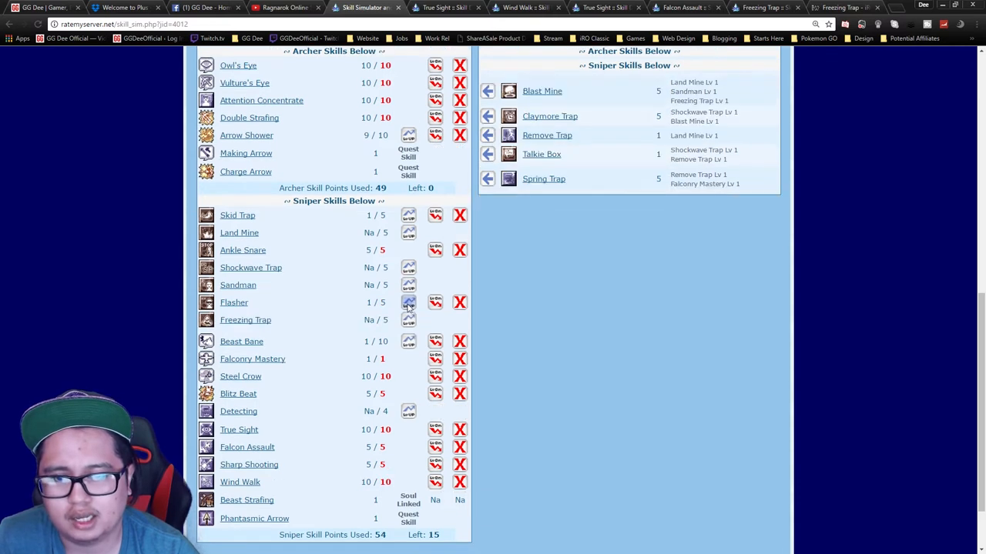
- Raise Sandman to 5 and Detecting to 4, and learn Flasher and Remove Trap
left_click(408, 285)
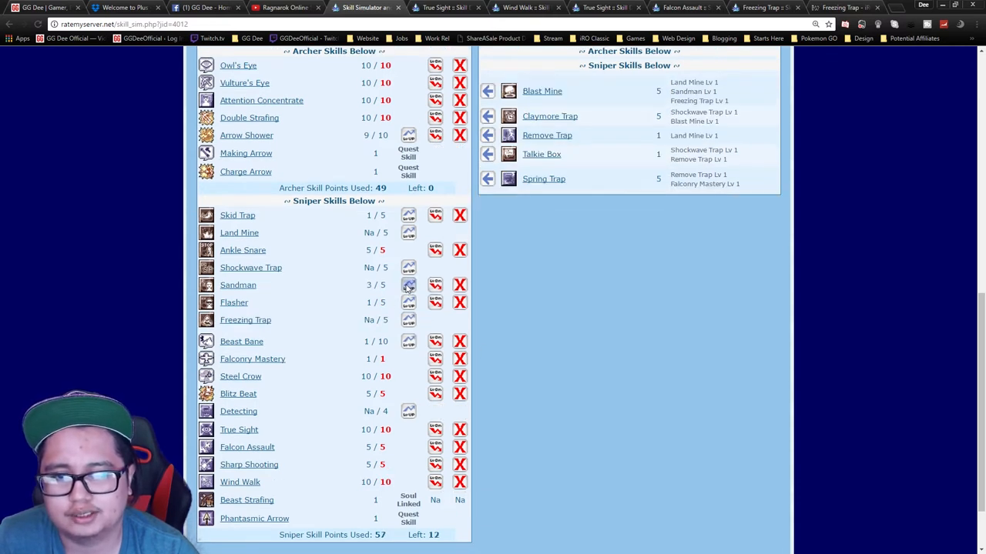
left_click(408, 285)
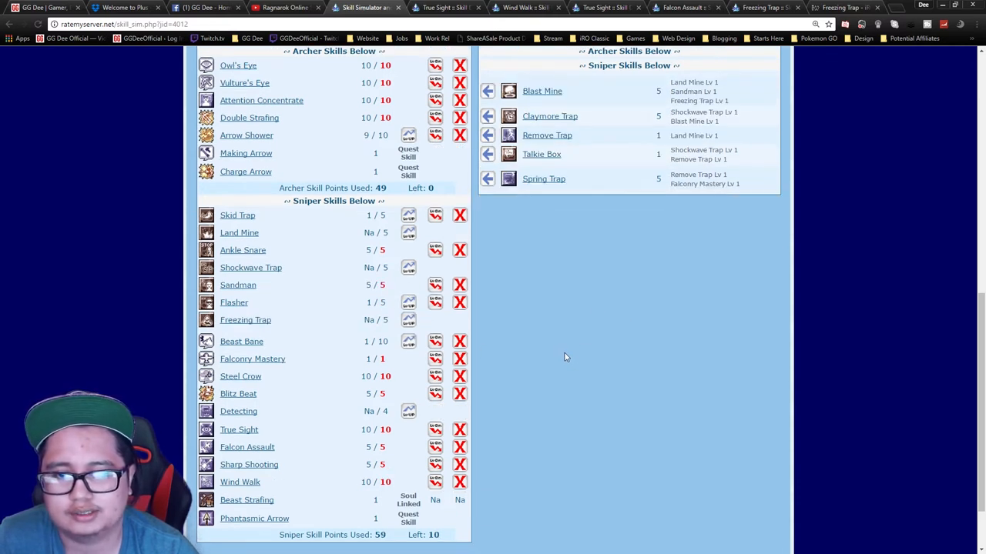
mouse_move(557, 348)
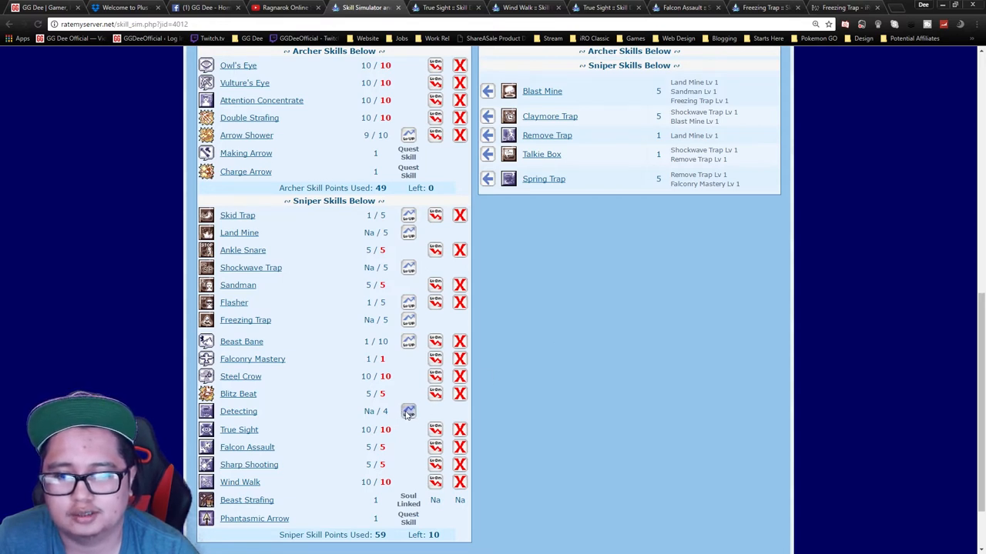
left_click(408, 411)
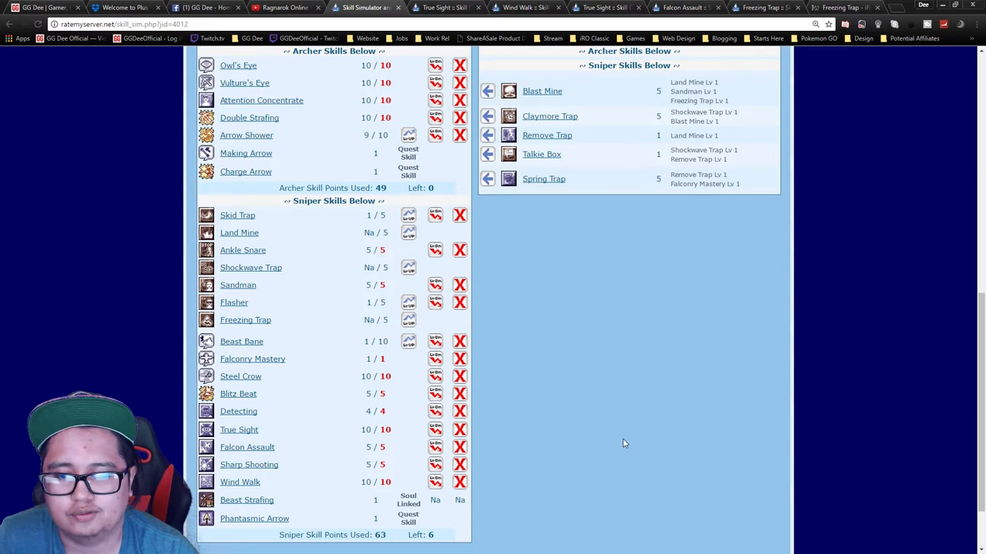
scroll("down", 3)
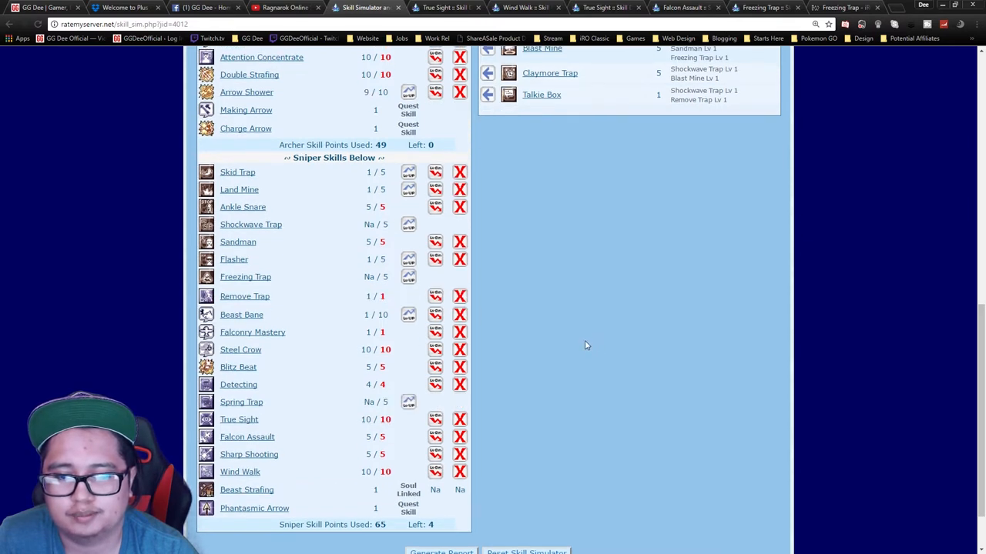
mouse_move(556, 333)
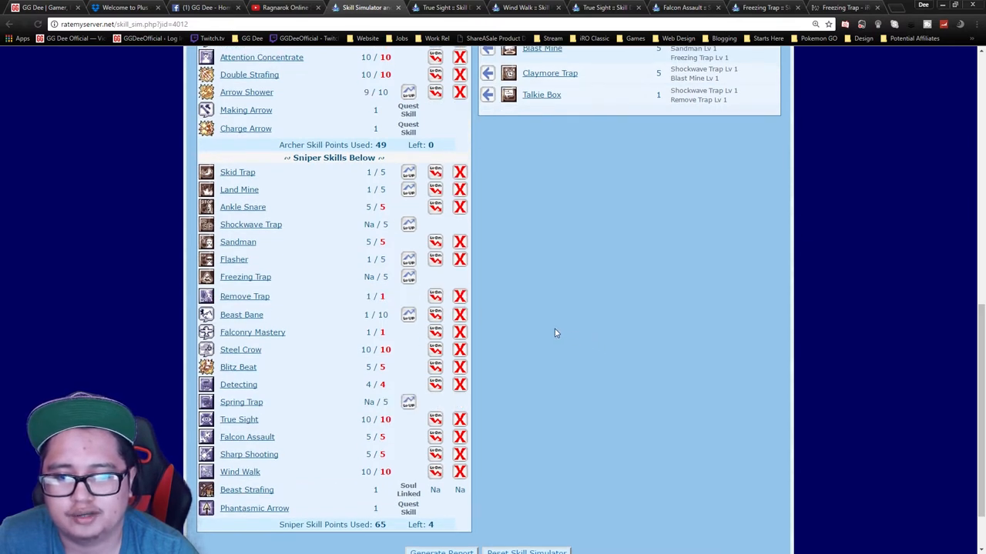
mouse_move(277, 225)
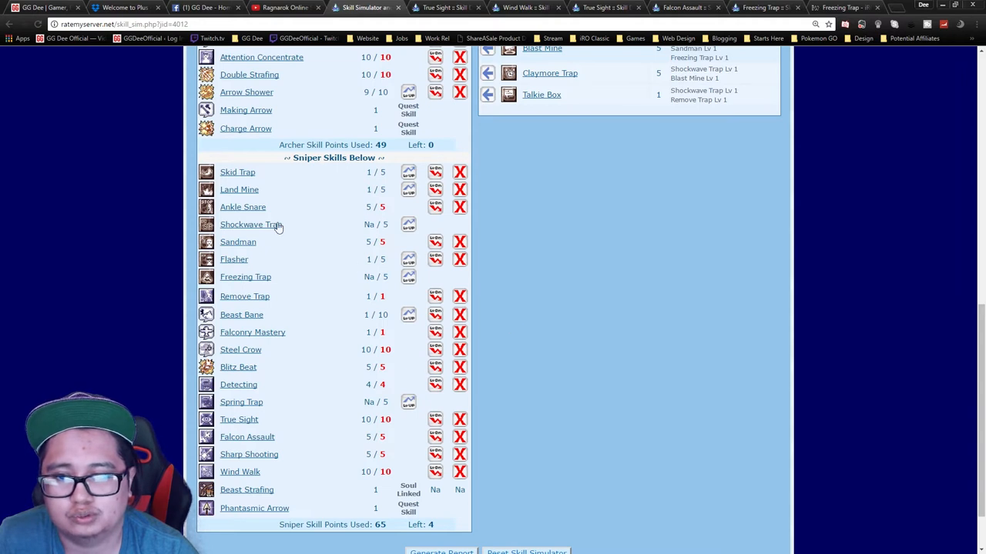
scroll("up", 3)
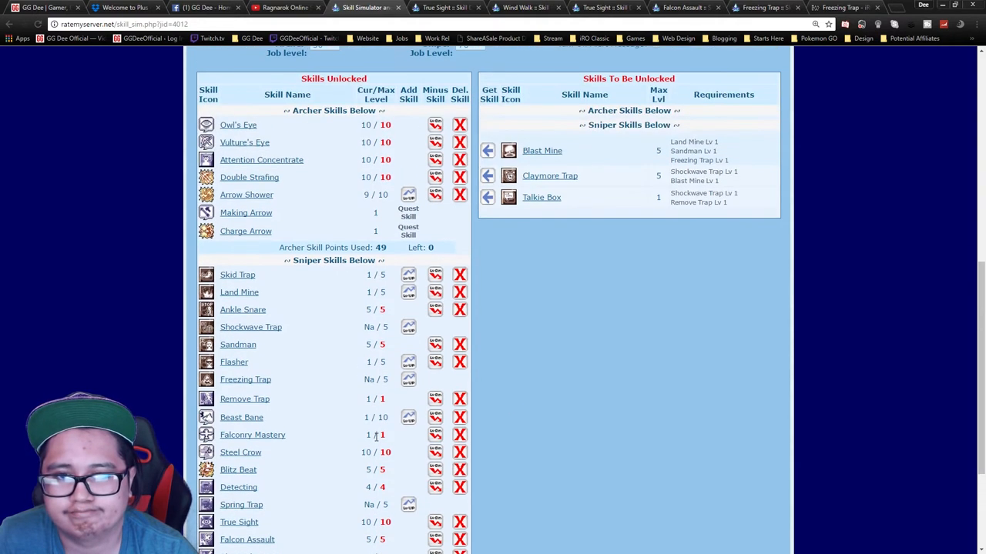
scroll("down", 3)
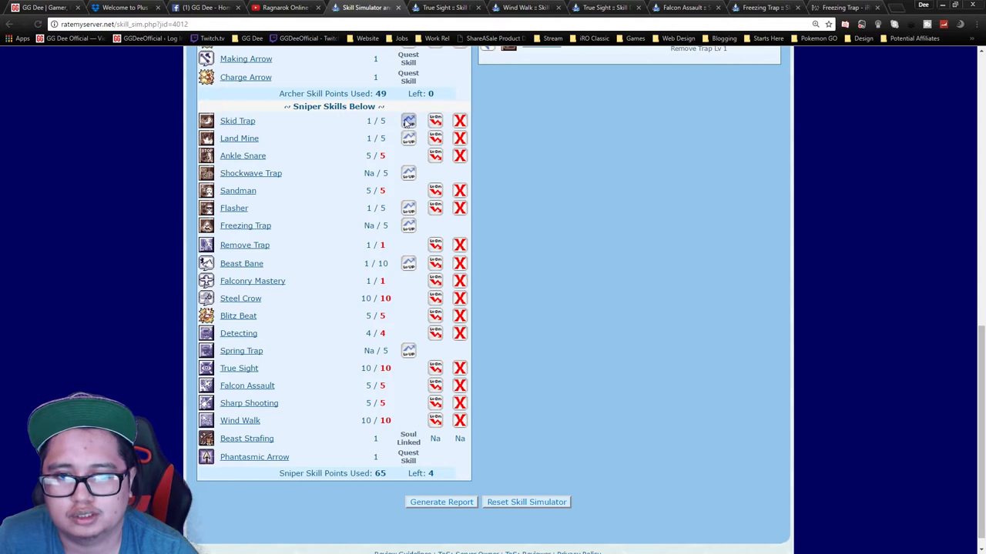
mouse_move(277, 123)
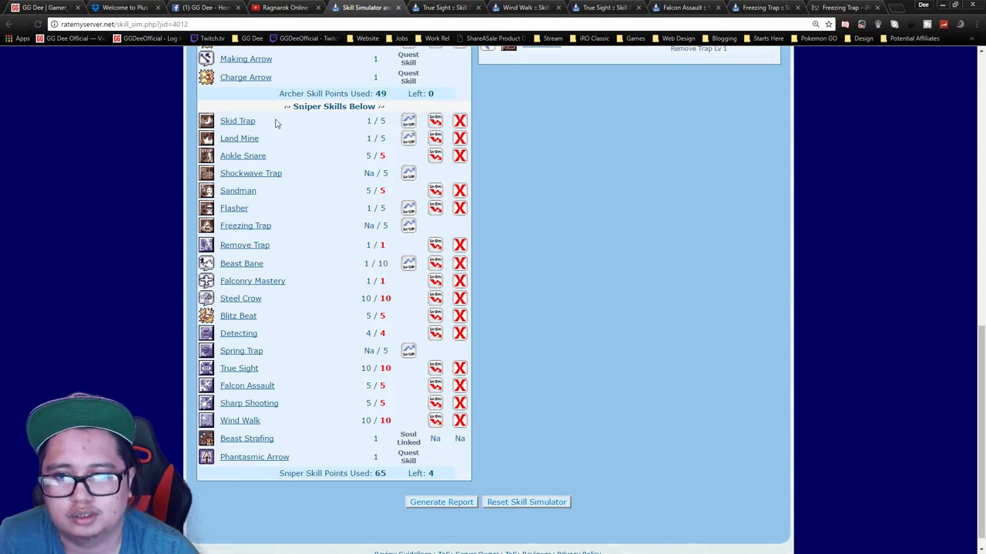
mouse_move(644, 185)
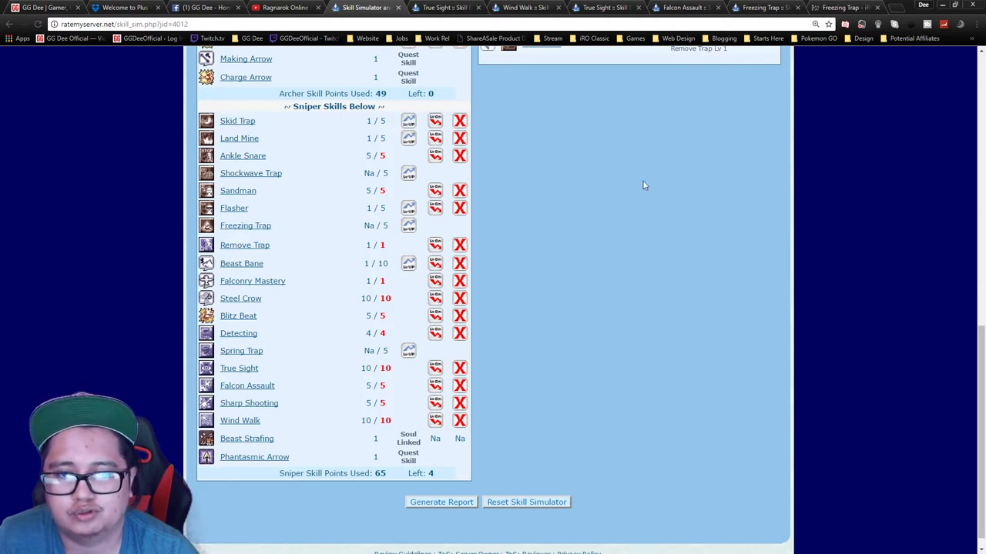
mouse_move(631, 316)
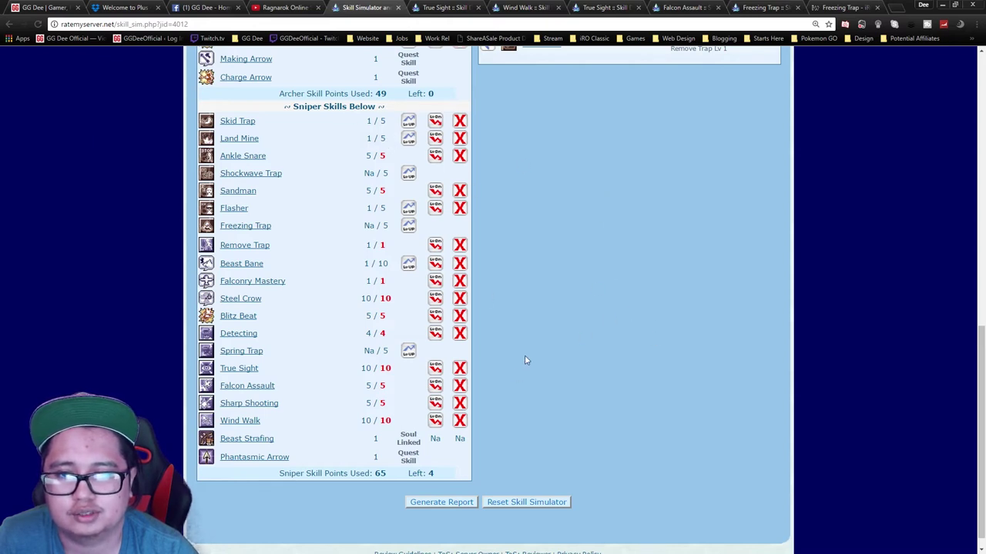
mouse_move(522, 350)
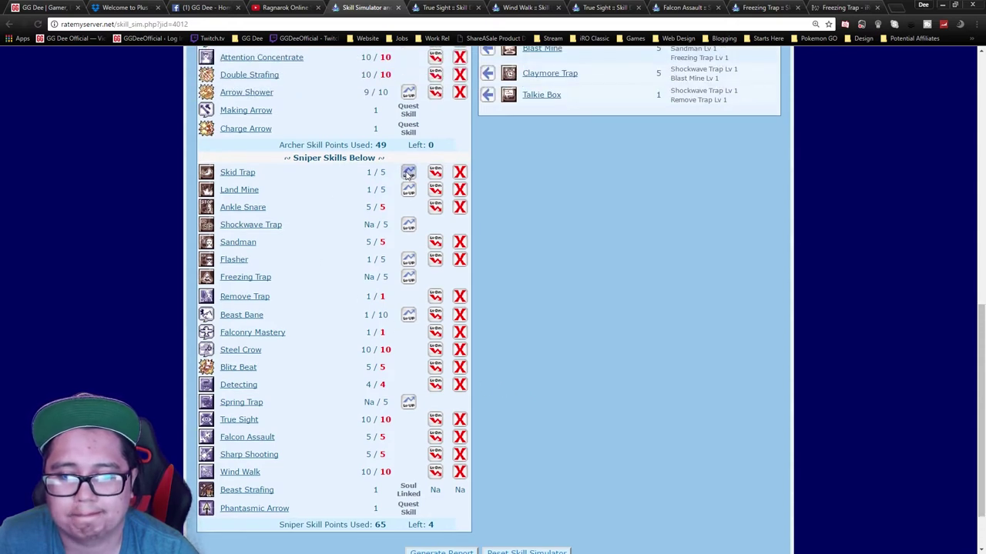
mouse_move(408, 402)
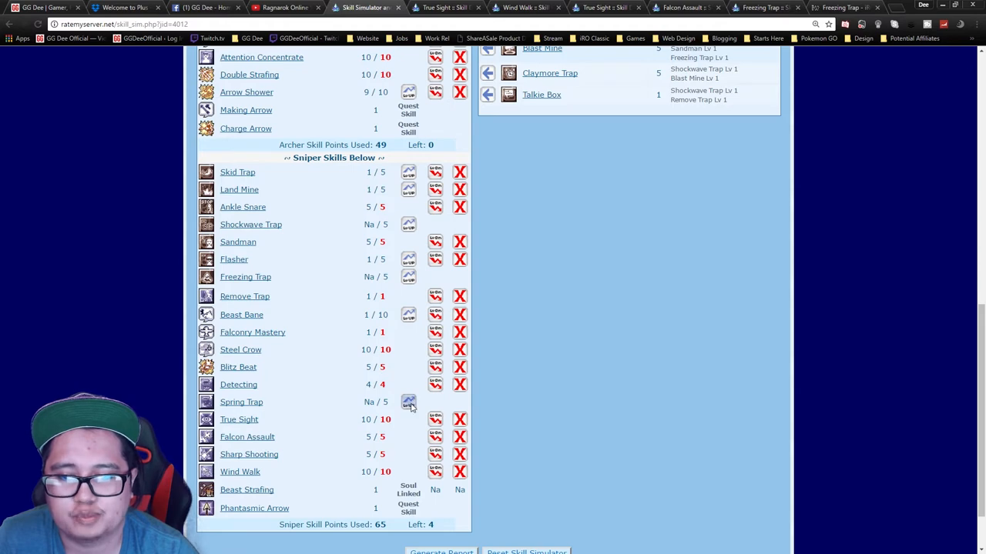
- Put the last points into Spring Trap for level 4, dismiss the all-points-used notice and review the build
left_click(408, 400)
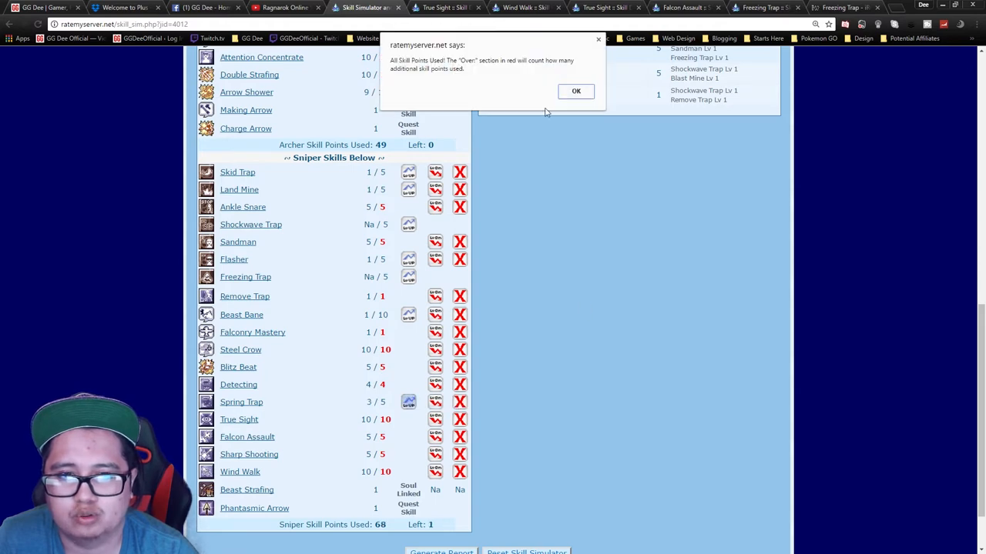
left_click(576, 91)
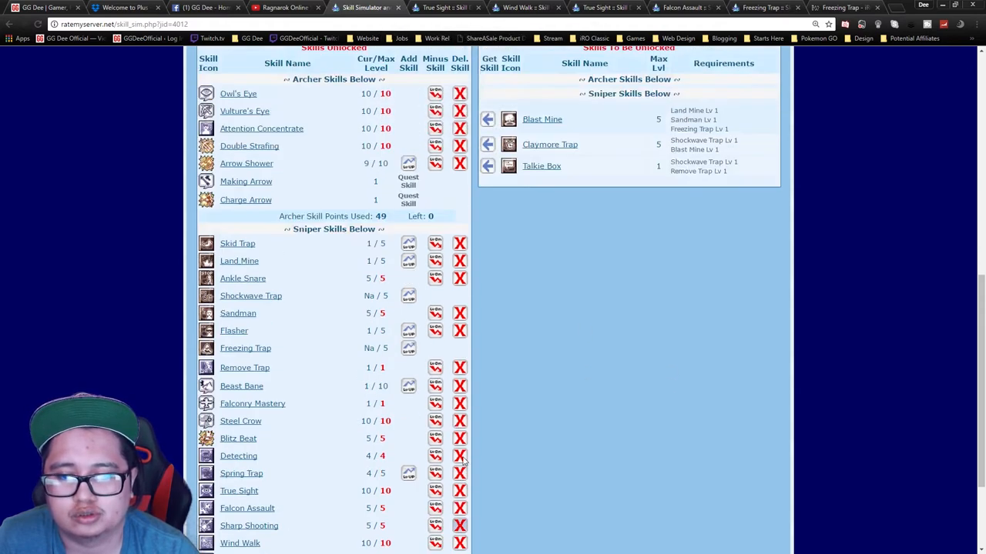
scroll("down", 3)
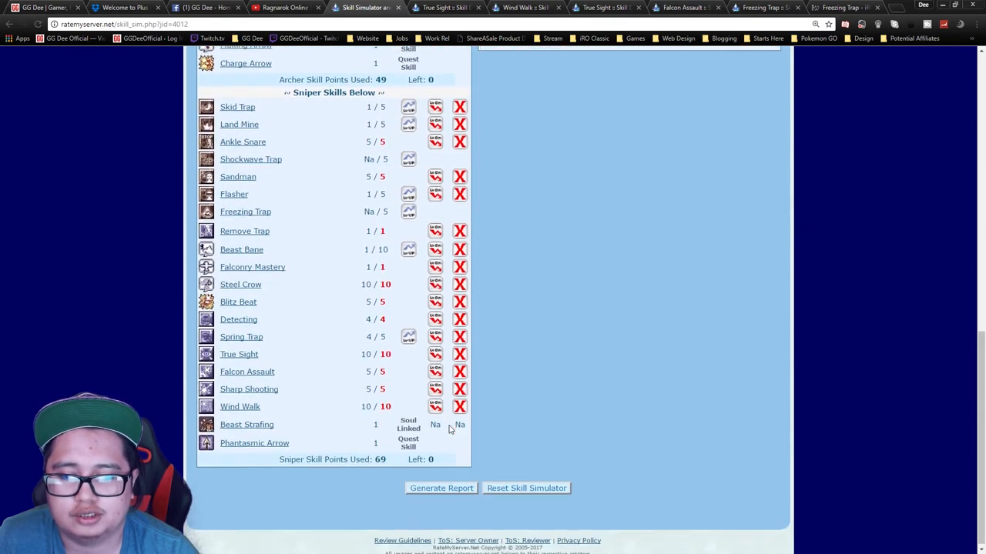
scroll("up", 3)
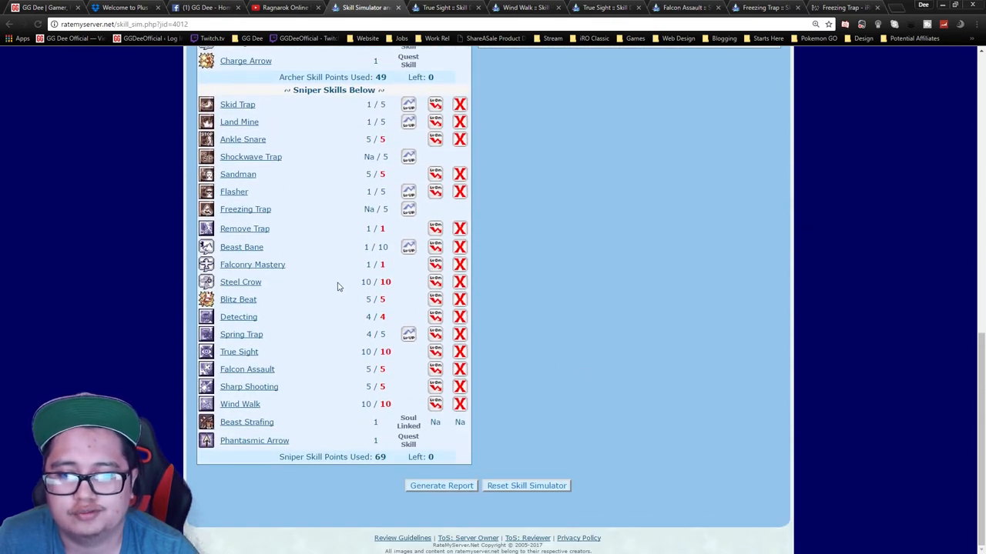
scroll("up", 3)
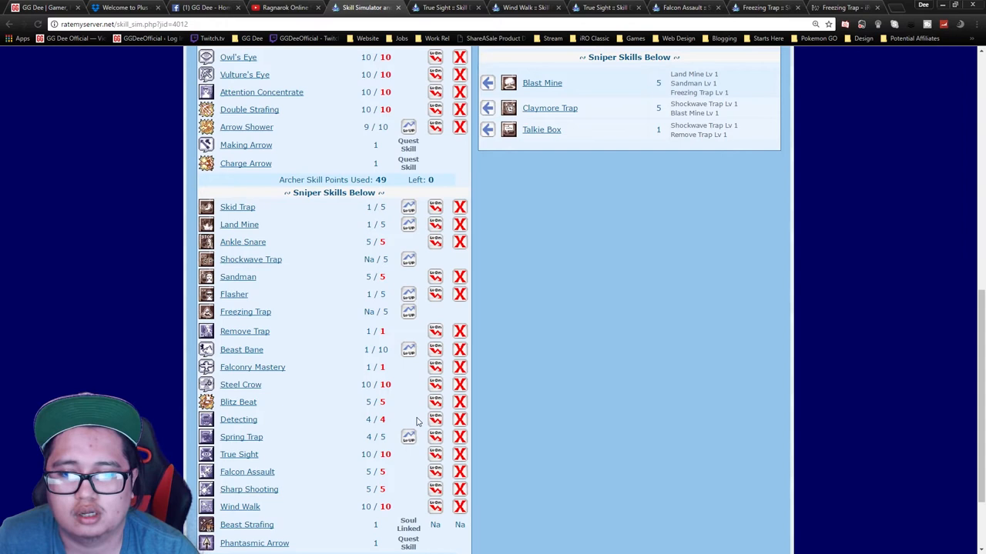
scroll("down", 3)
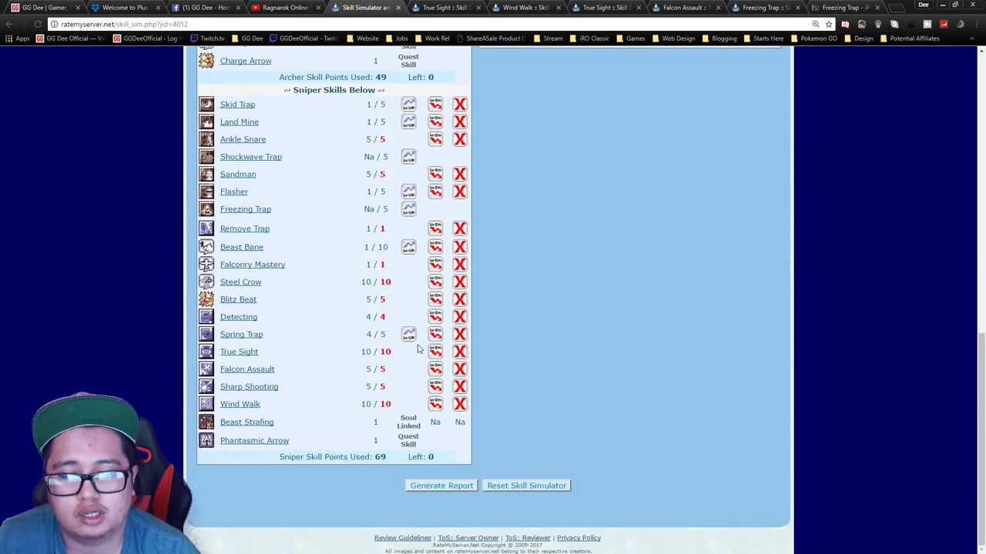
scroll("up", 3)
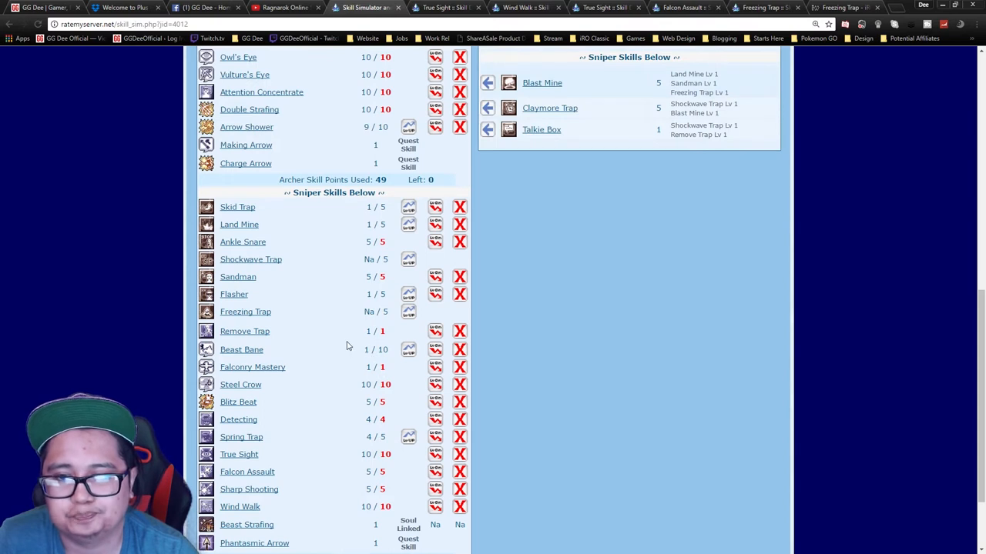
mouse_move(331, 342)
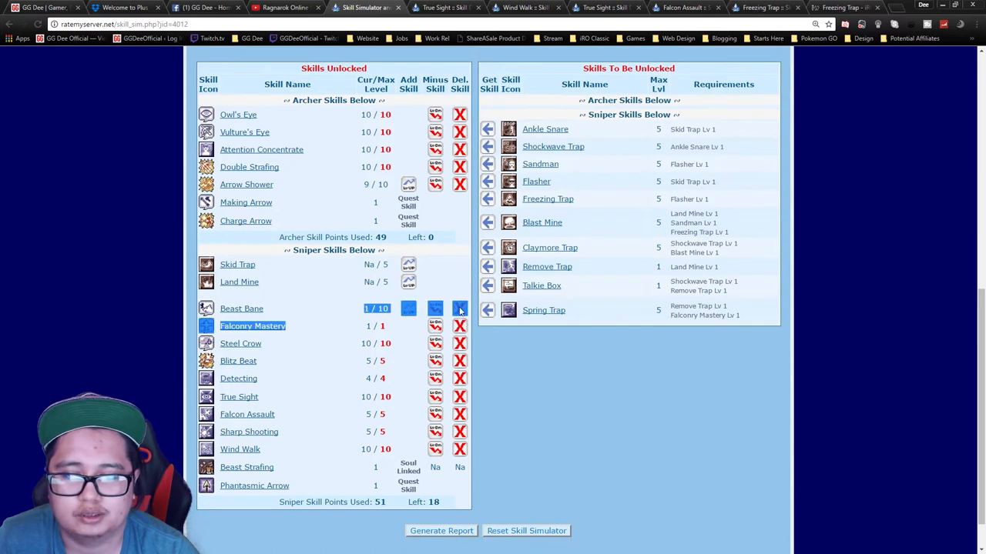
- Remove the sniper skills and their dependents to restore all 69 points, then relearn Beast Bane
left_click(527, 529)
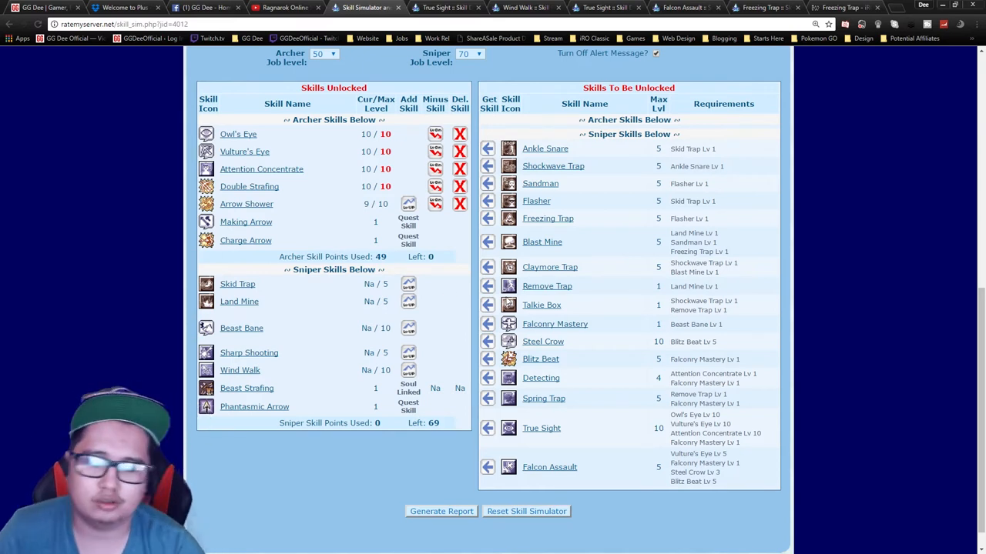
mouse_move(472, 400)
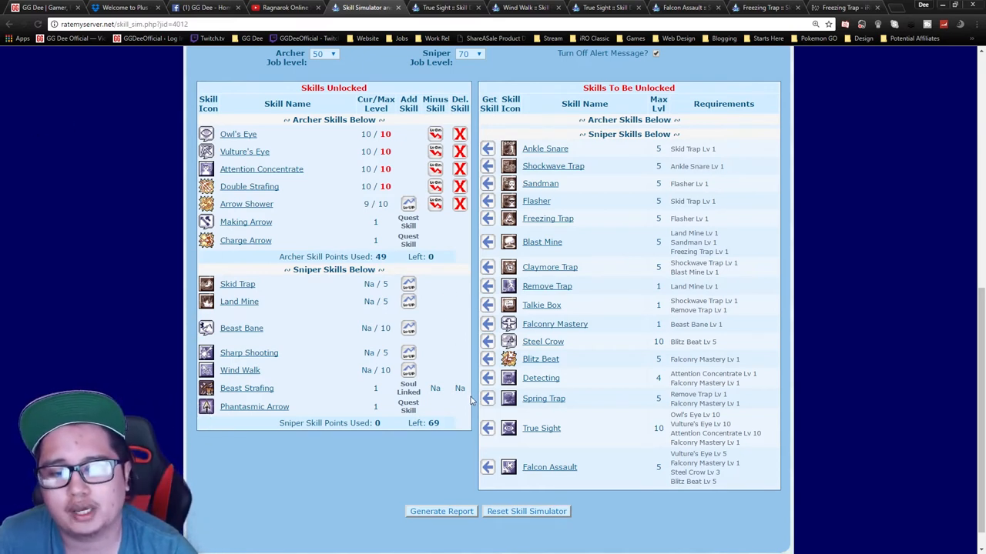
mouse_move(493, 415)
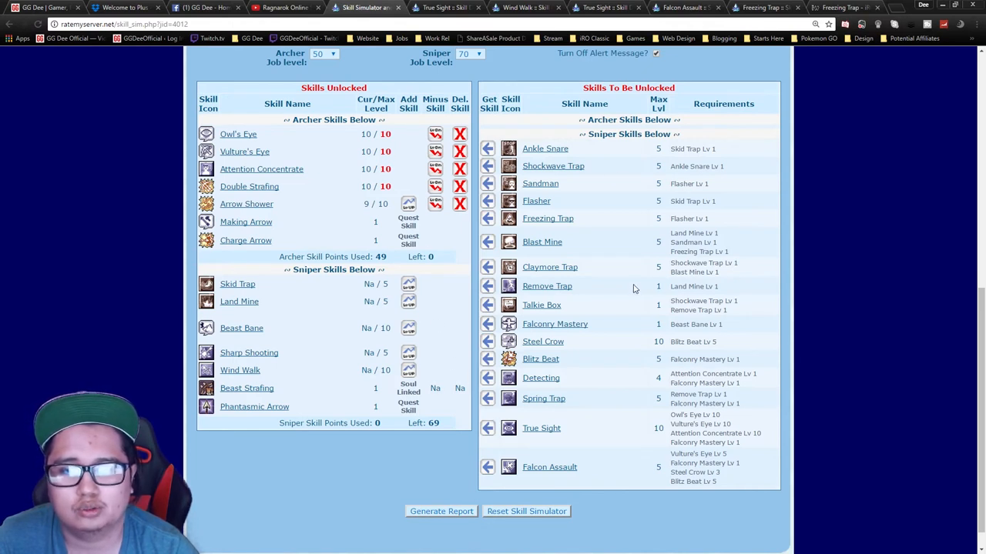
mouse_move(440, 314)
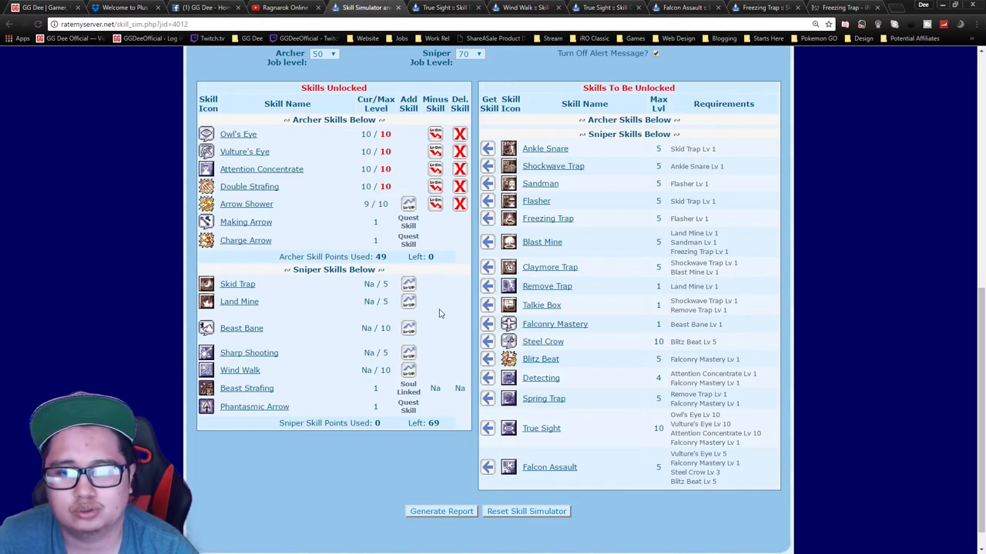
mouse_move(240, 301)
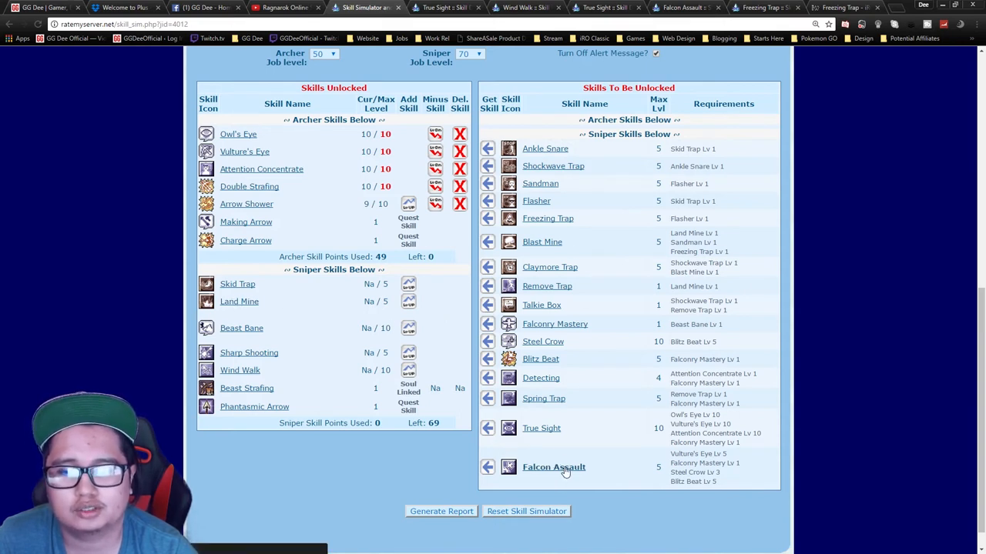
mouse_move(444, 297)
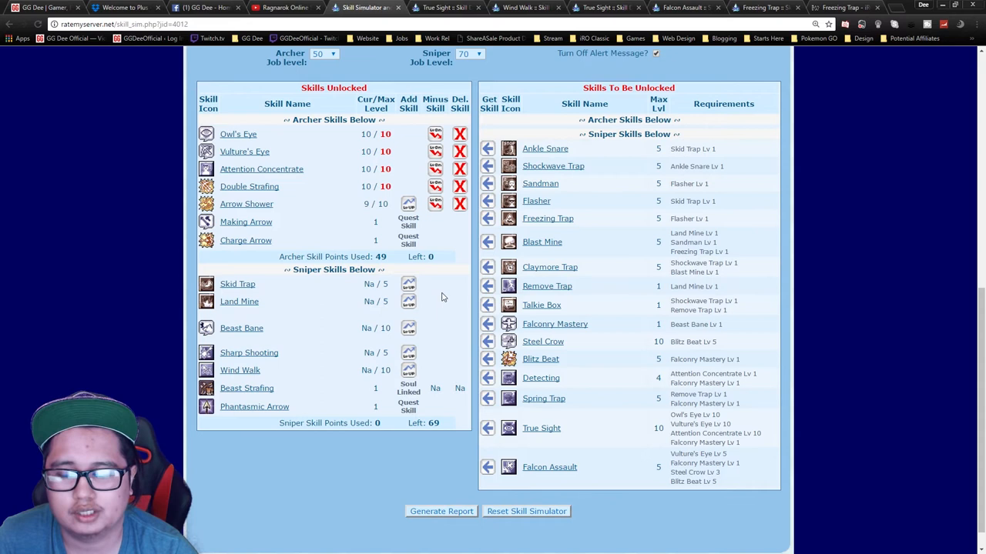
mouse_move(448, 324)
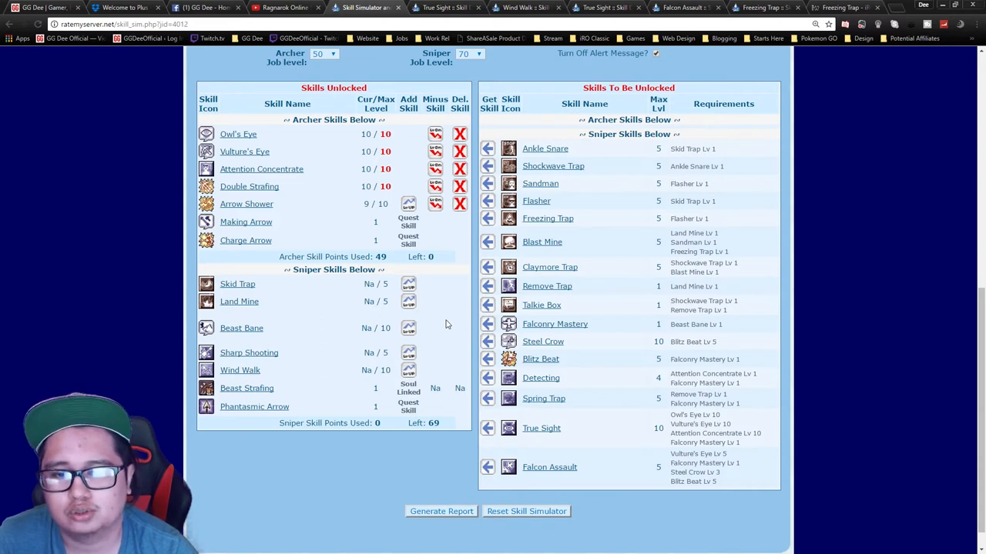
mouse_move(438, 317)
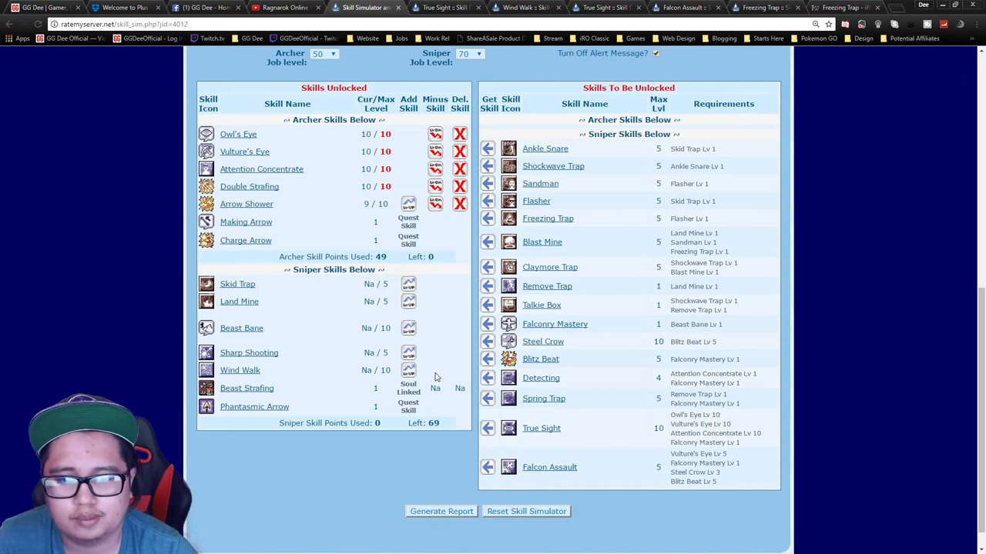
mouse_move(499, 330)
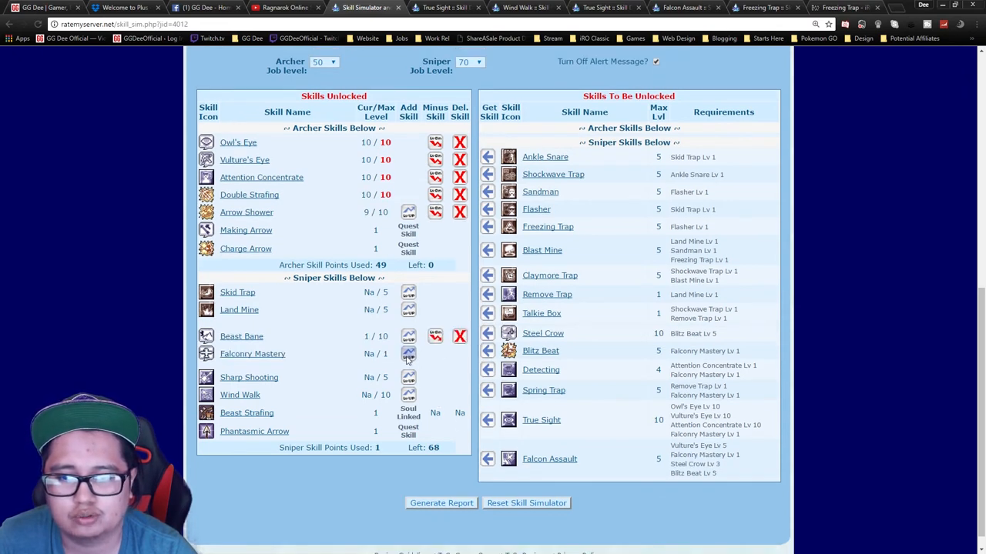
- Learn Falconry Mastery, unlock Falcon Assault and raise it to 5 alongside Steel Crow 10 and Blitz Beat 5
left_click(408, 353)
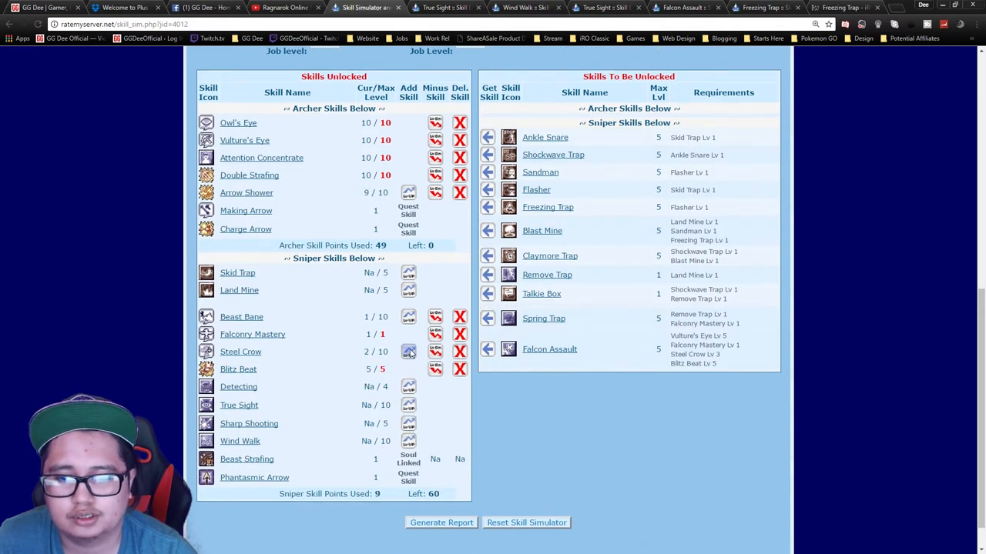
left_click(409, 351)
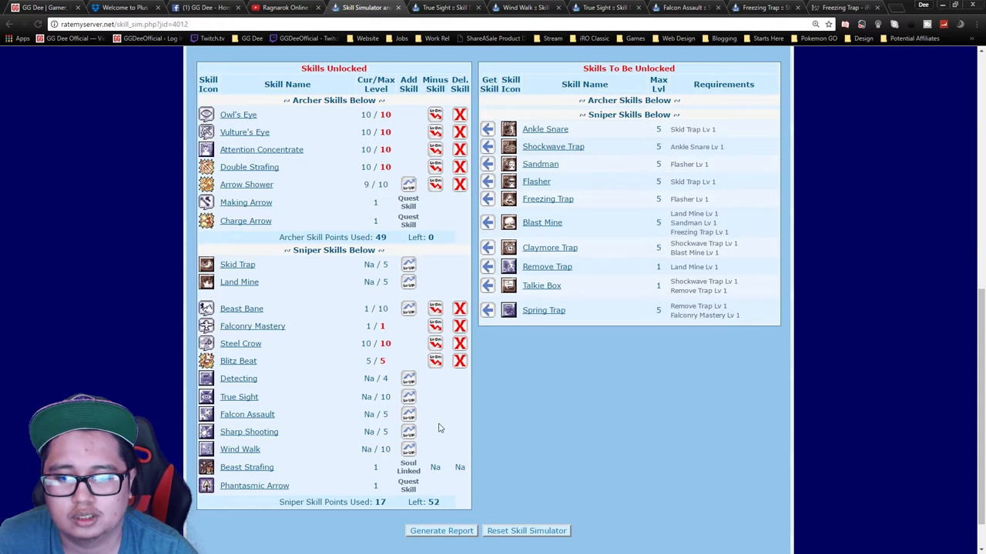
left_click(408, 415)
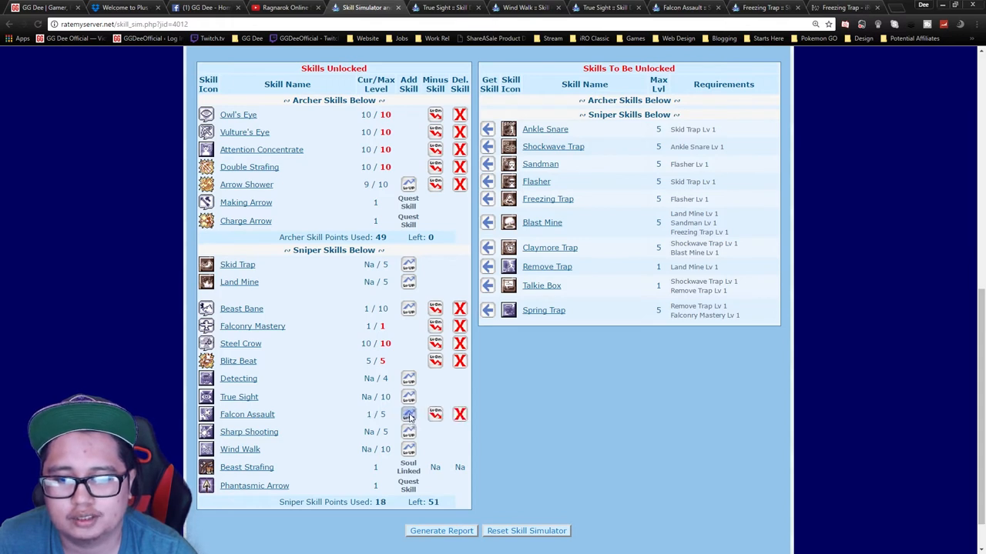
left_click(408, 414)
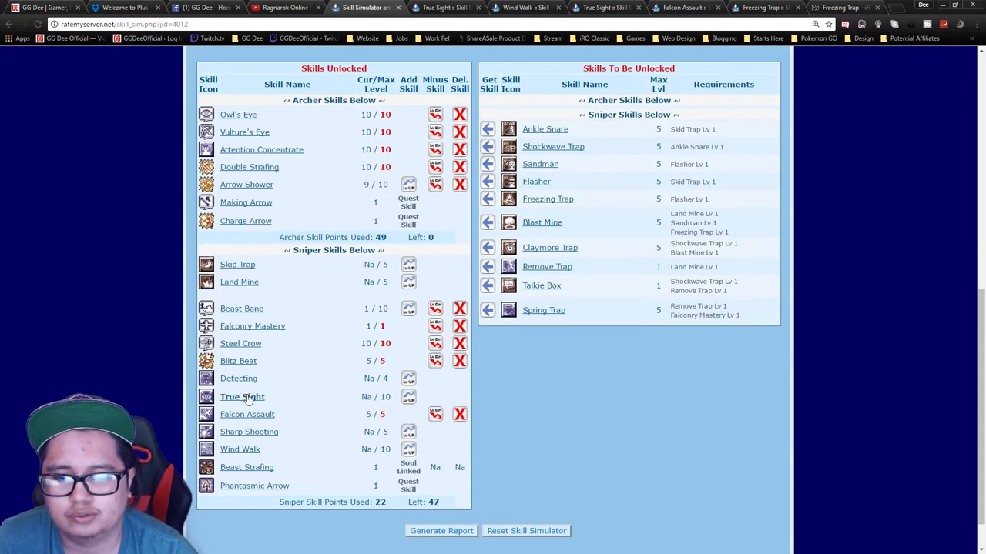
mouse_move(240, 450)
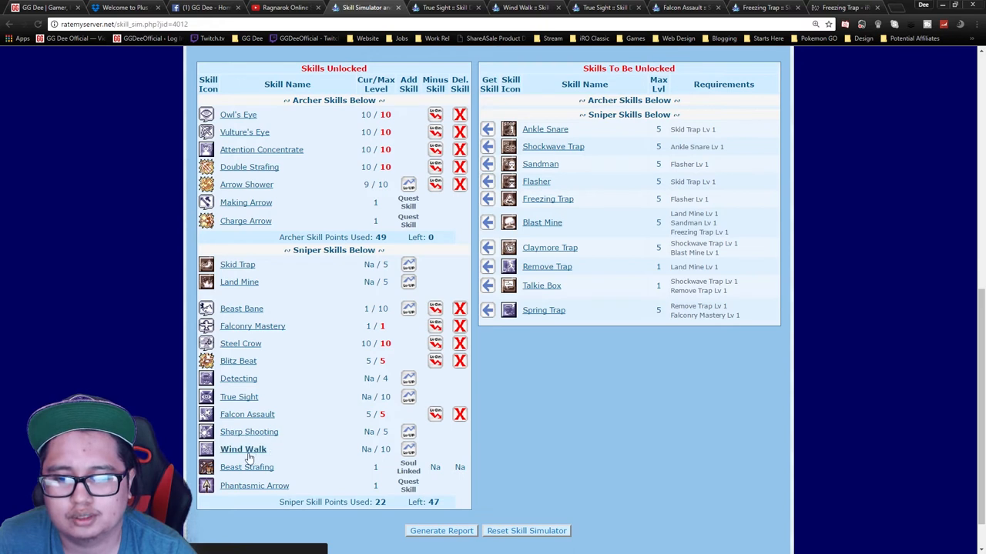
mouse_move(250, 408)
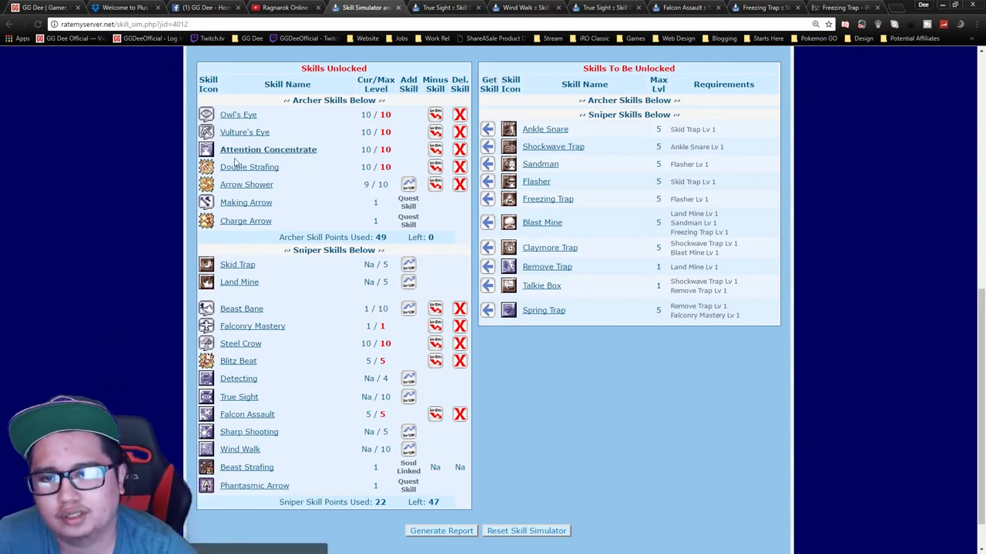
mouse_move(547, 431)
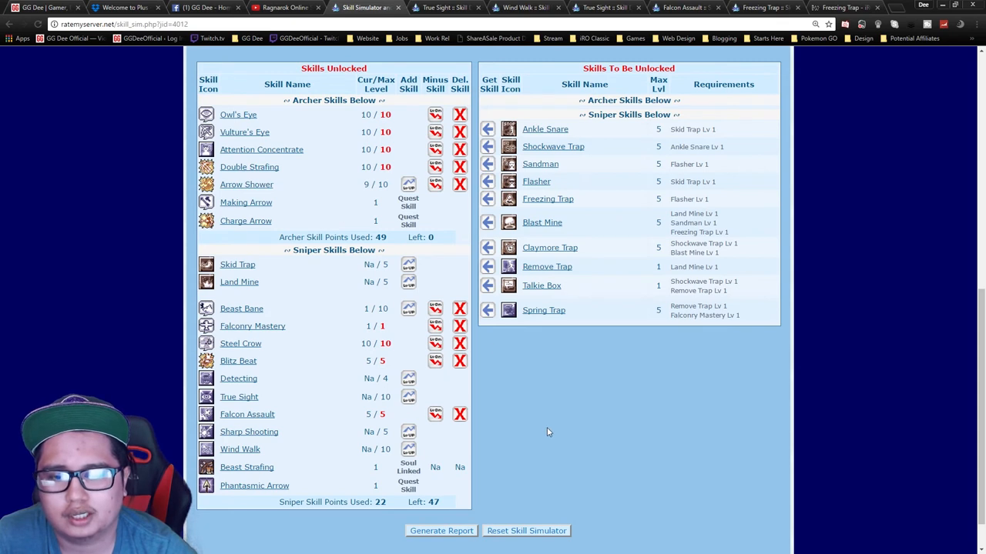
mouse_move(283, 311)
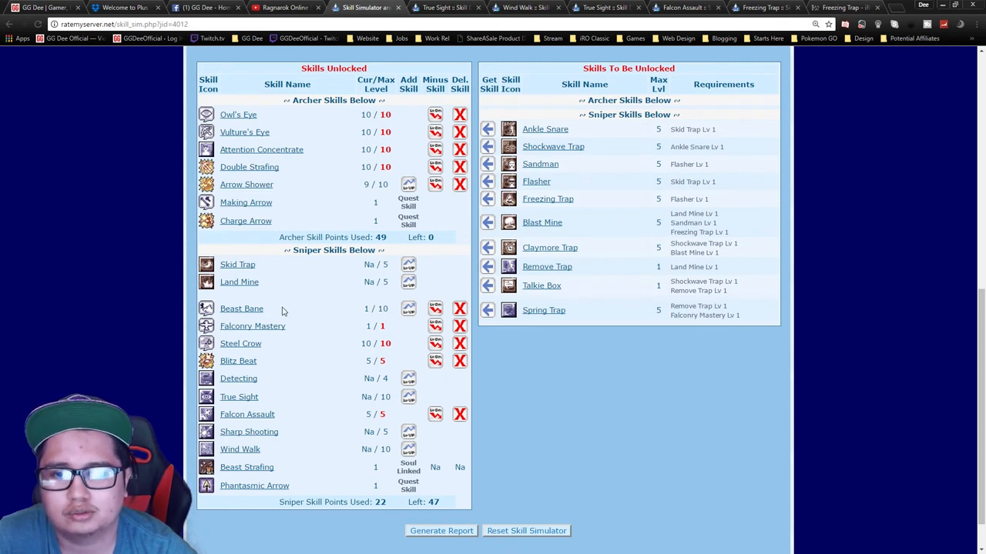
mouse_move(524, 369)
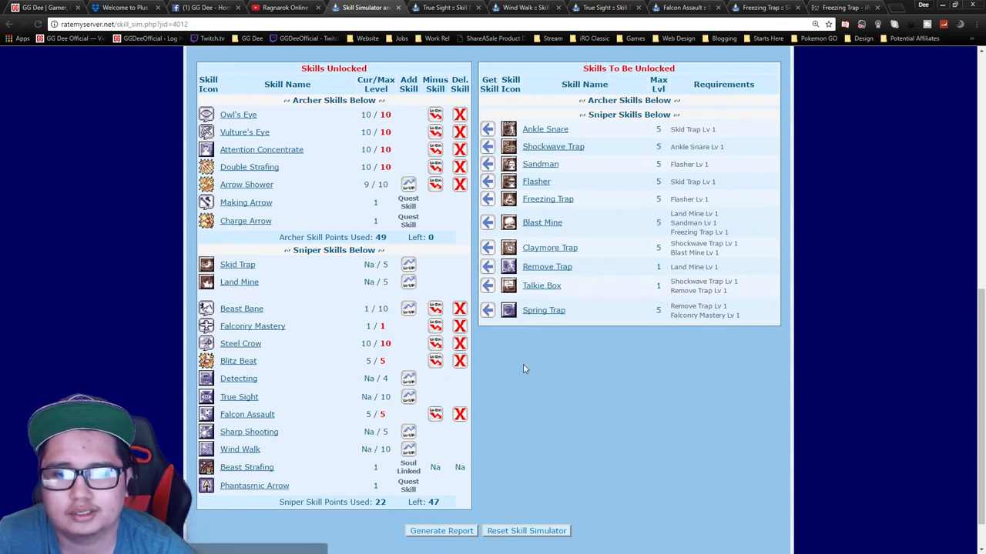
mouse_move(593, 407)
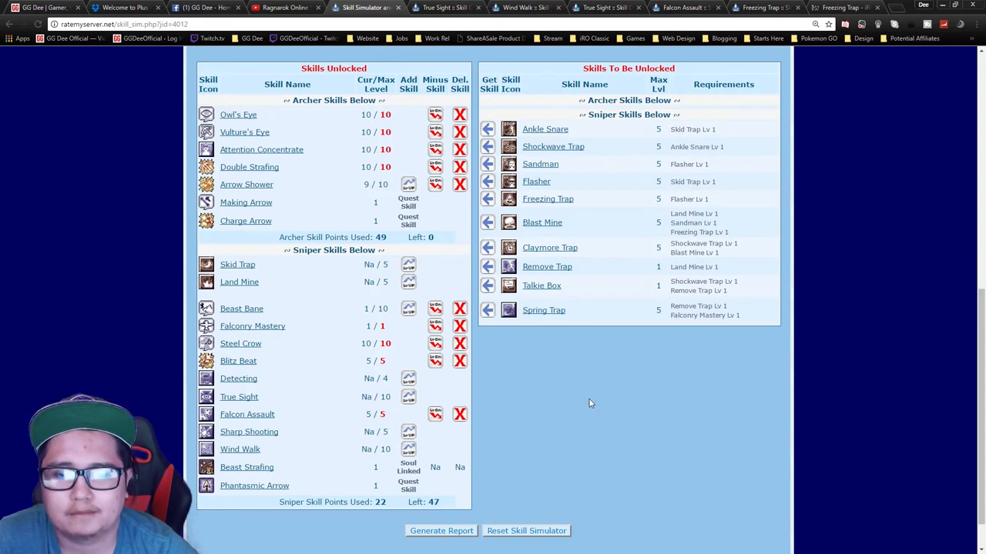
mouse_move(585, 397)
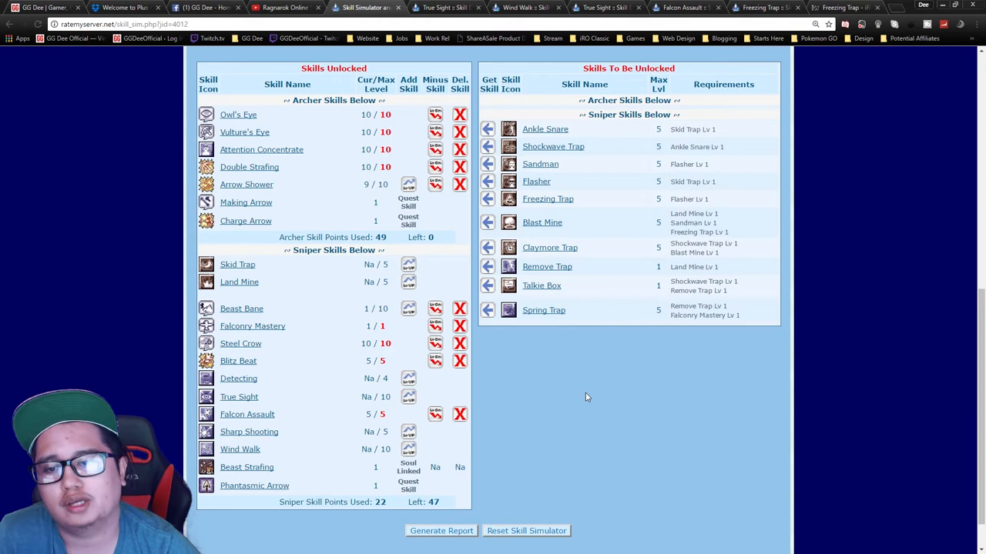
mouse_move(570, 430)
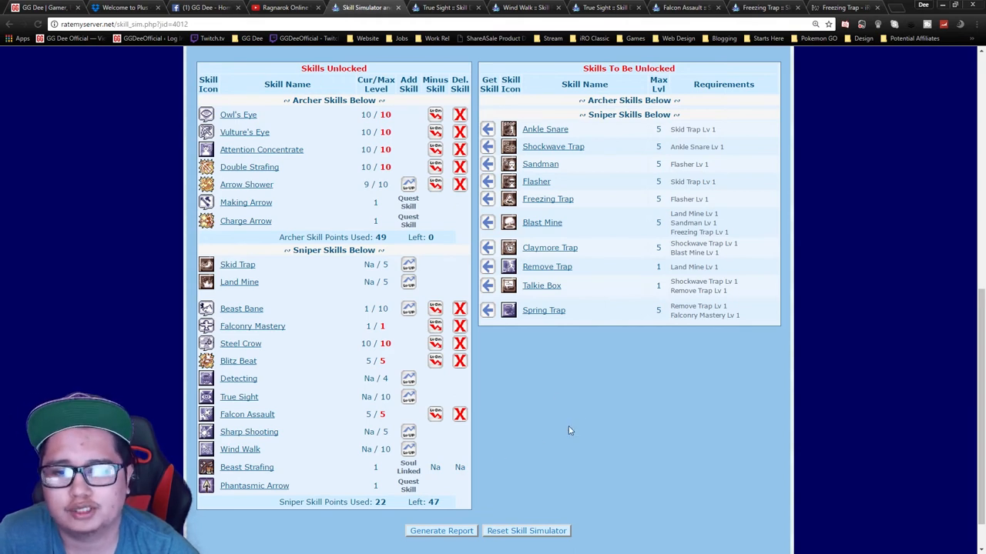
mouse_move(575, 452)
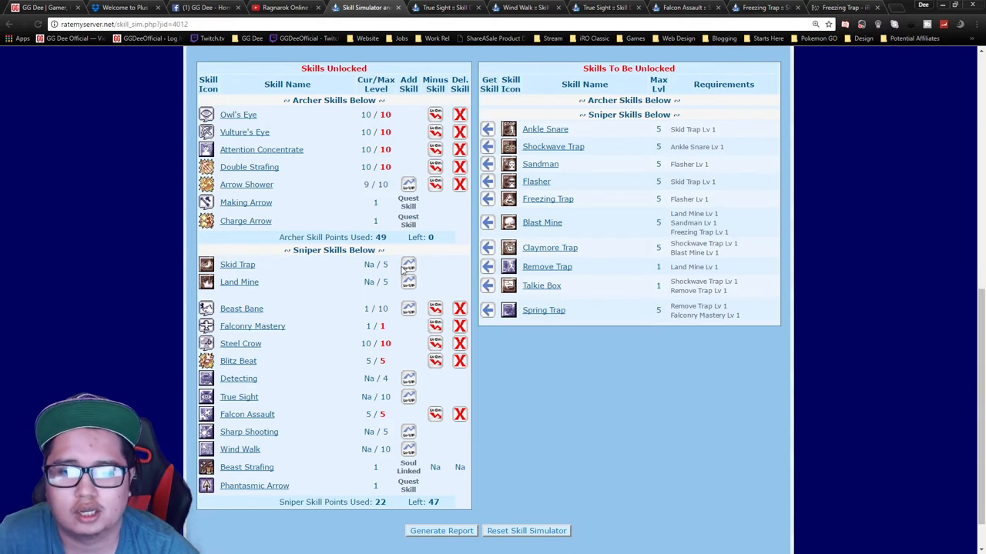
mouse_move(588, 419)
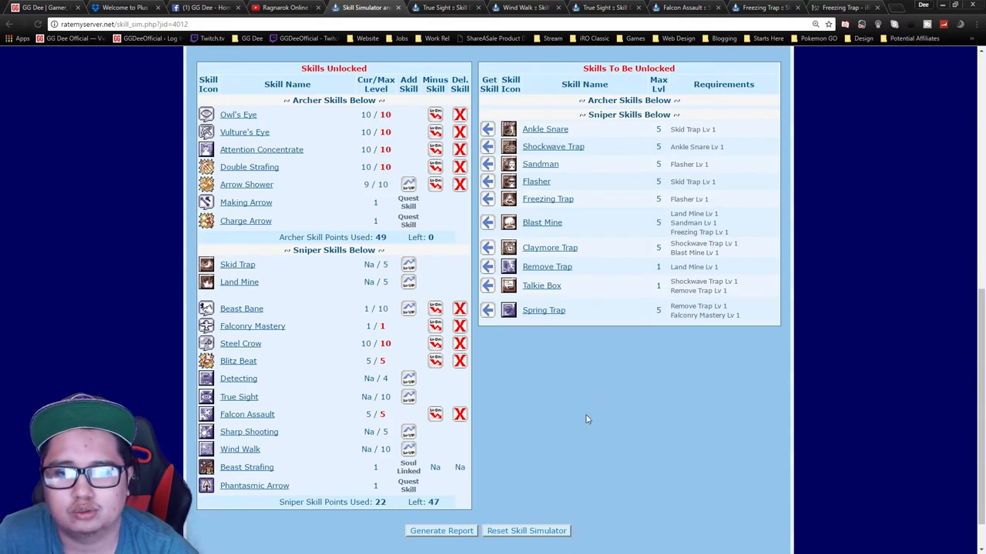
mouse_move(431, 398)
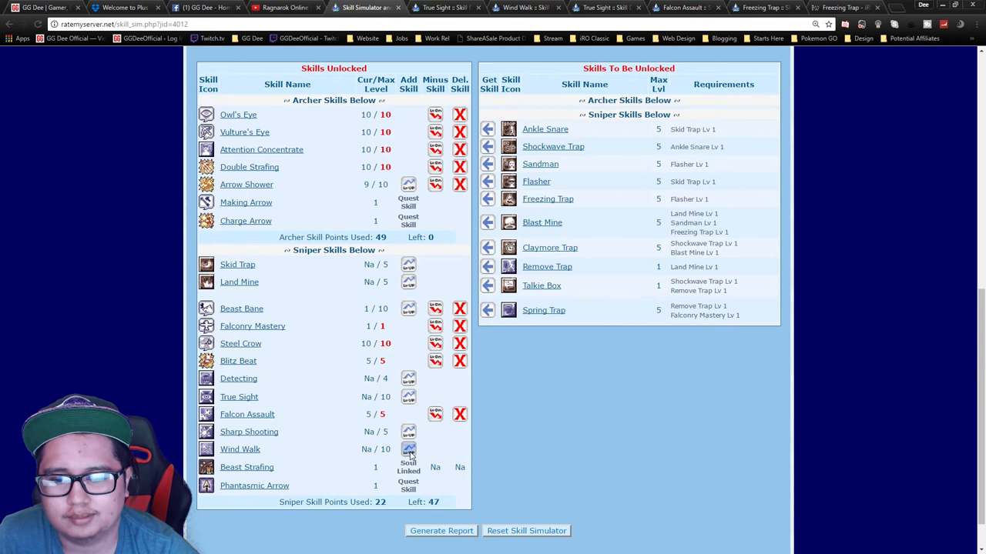
- Raise Wind Walk to 10 and put one point each into Skid Trap and Land Mine
left_click(408, 450)
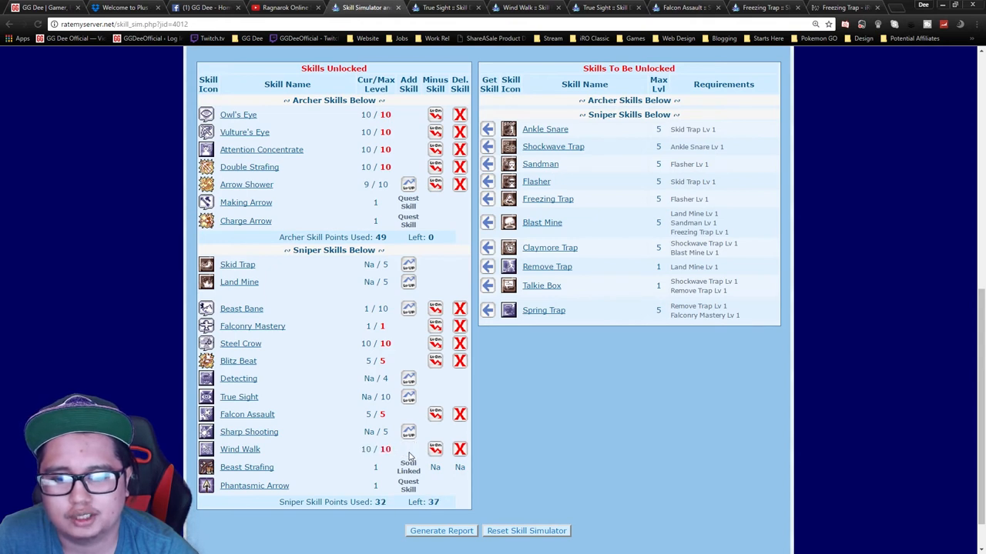
mouse_move(548, 422)
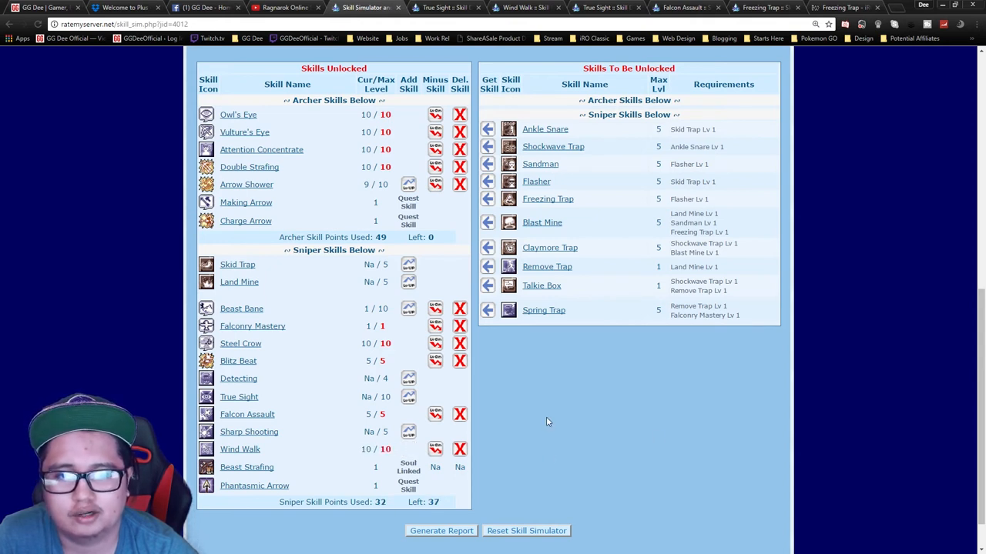
mouse_move(408, 295)
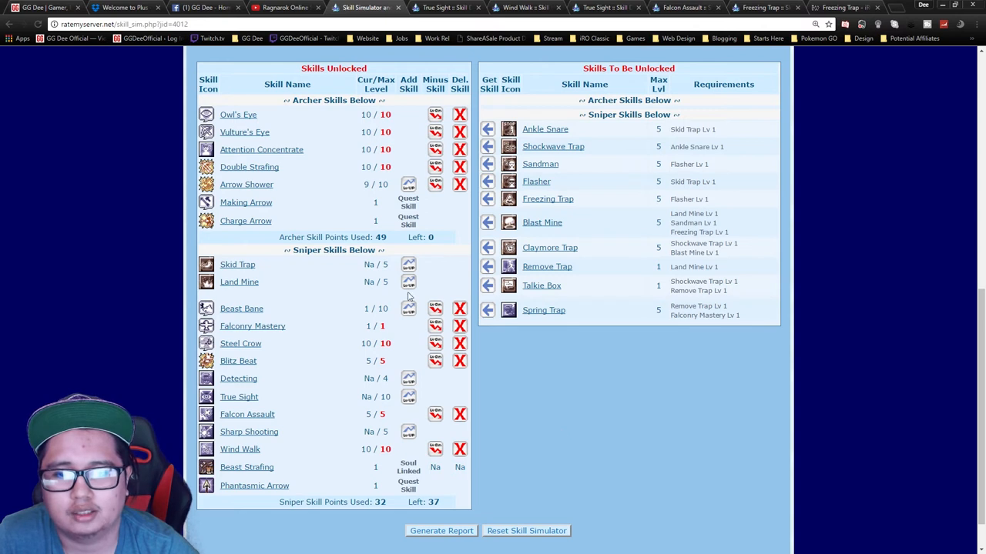
mouse_move(430, 271)
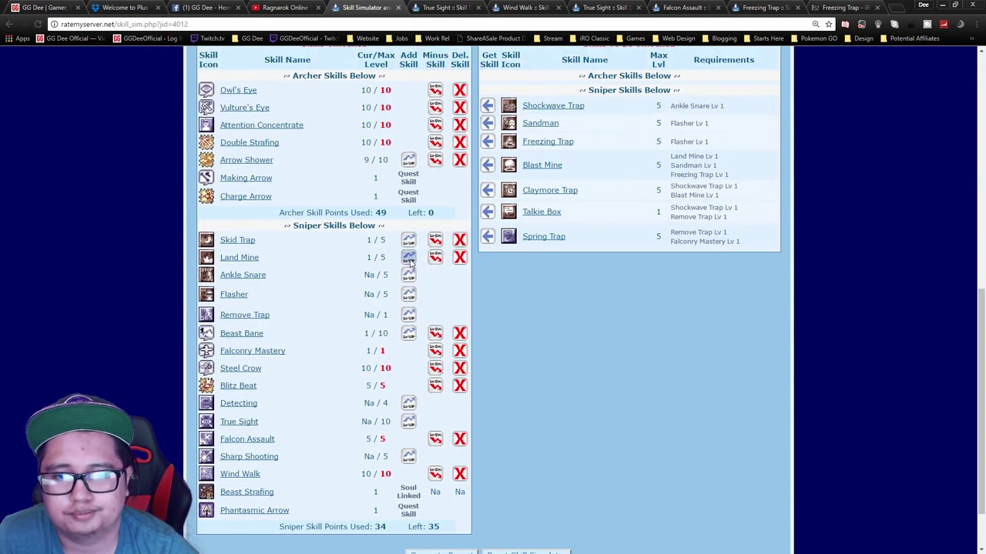
- Max Land Mine, Ankle Snare and Sandman at 5, with Remove Trap, Flasher and Freezing Trap at 1
left_click(408, 257)
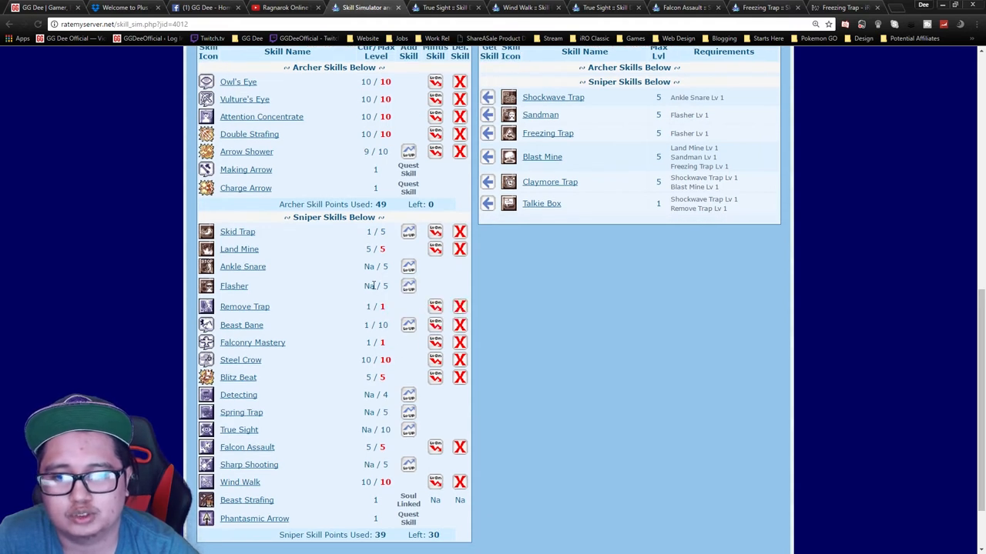
left_click(409, 267)
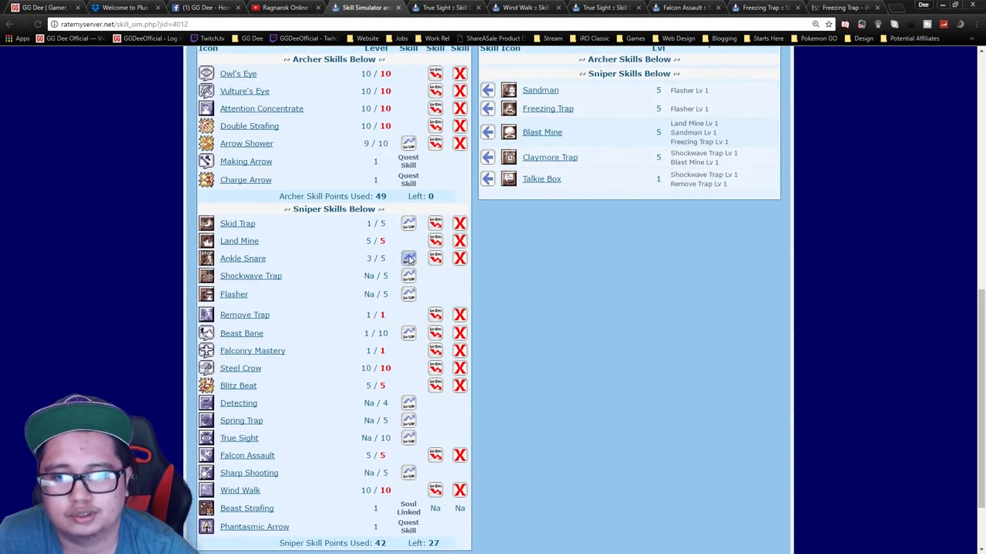
left_click(408, 259)
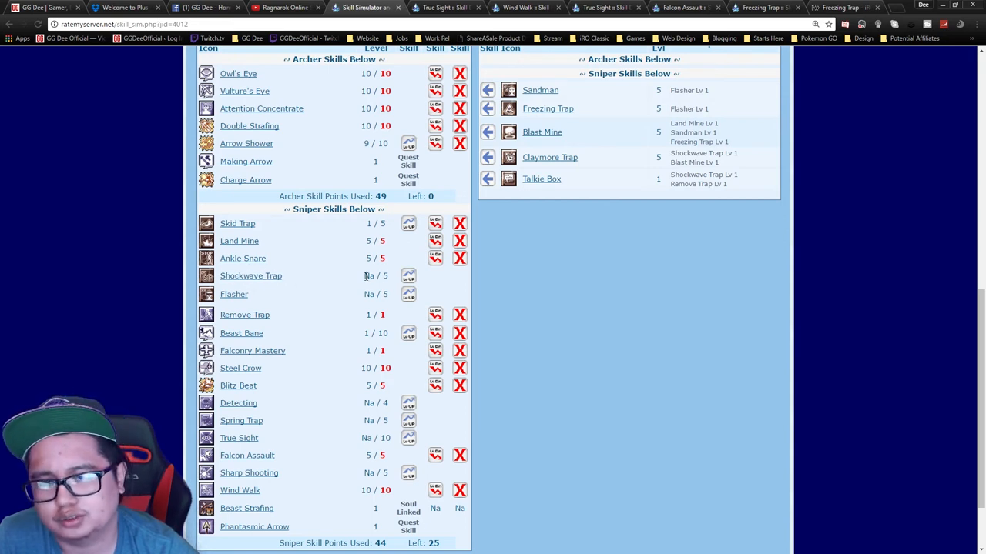
mouse_move(256, 276)
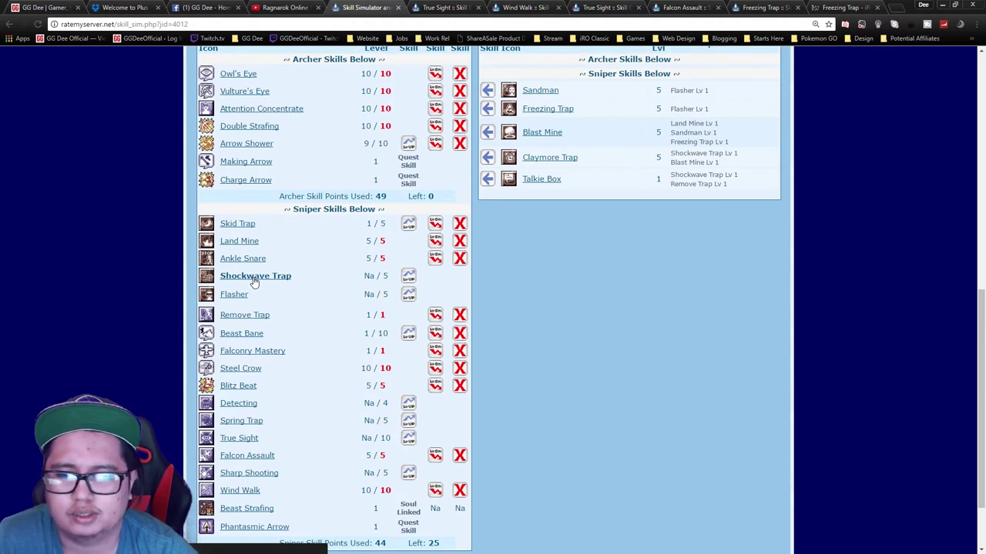
mouse_move(465, 293)
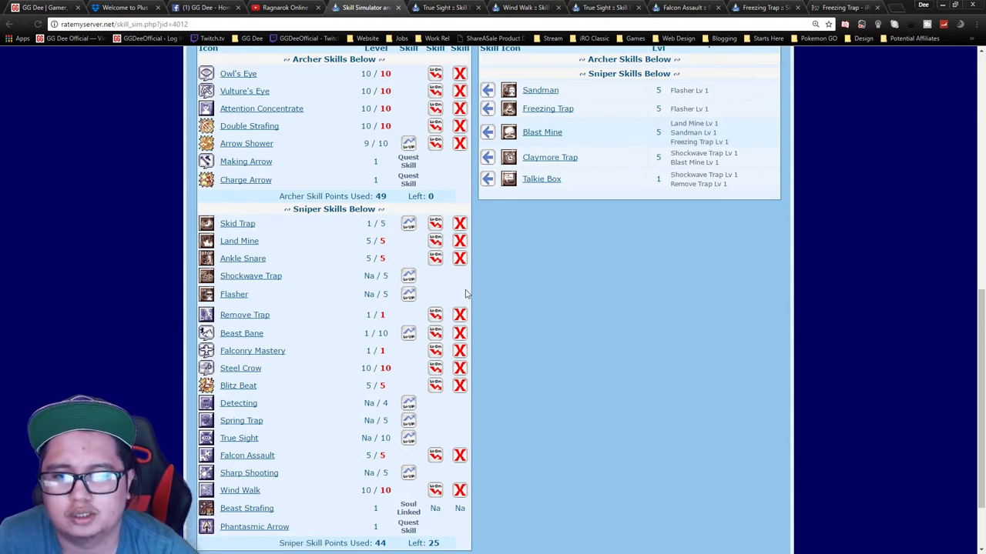
mouse_move(408, 294)
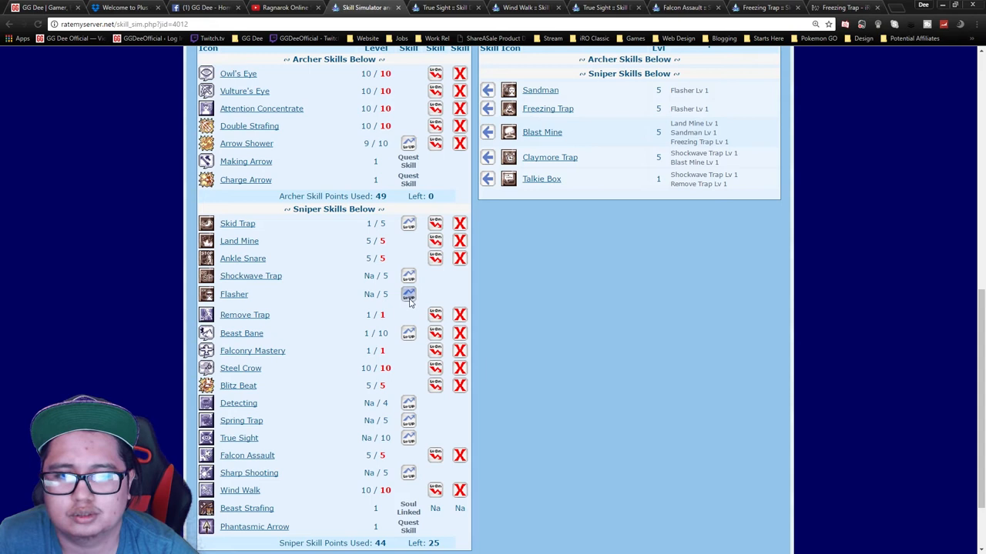
scroll("up", 3)
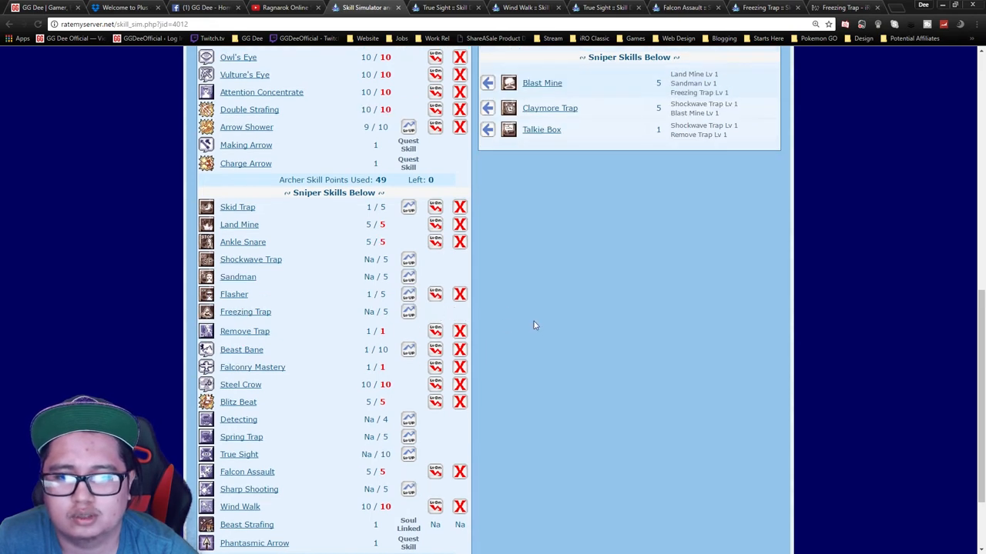
left_click(434, 277)
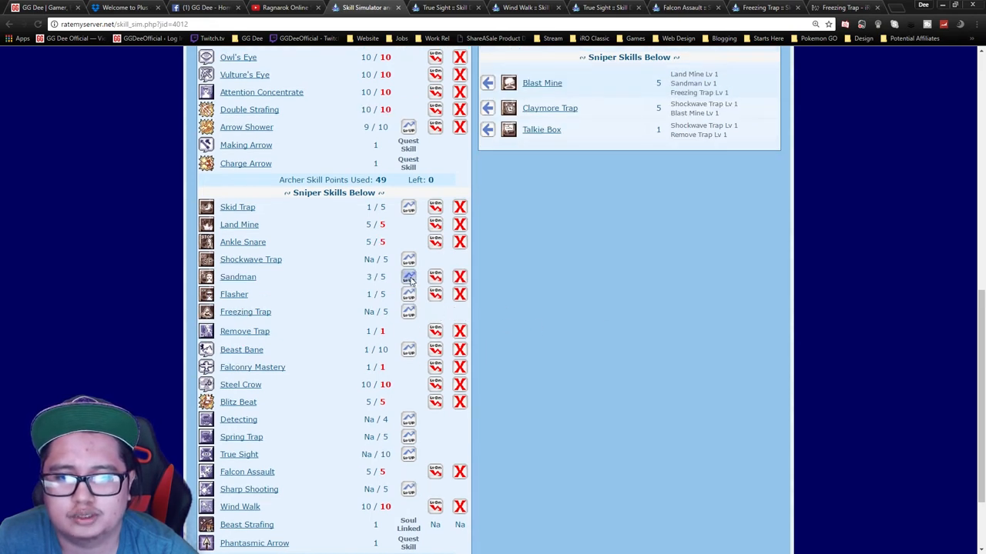
left_click(407, 277)
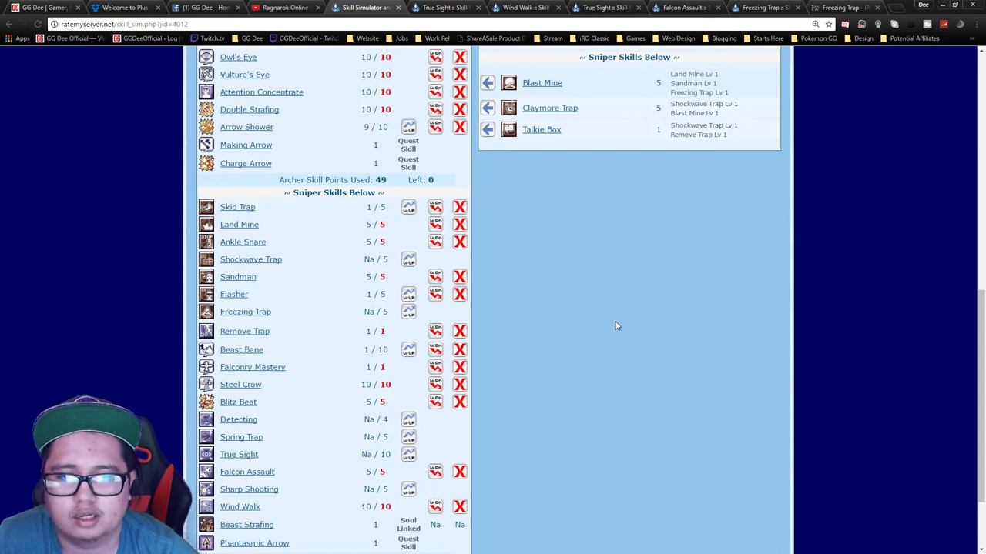
mouse_move(471, 290)
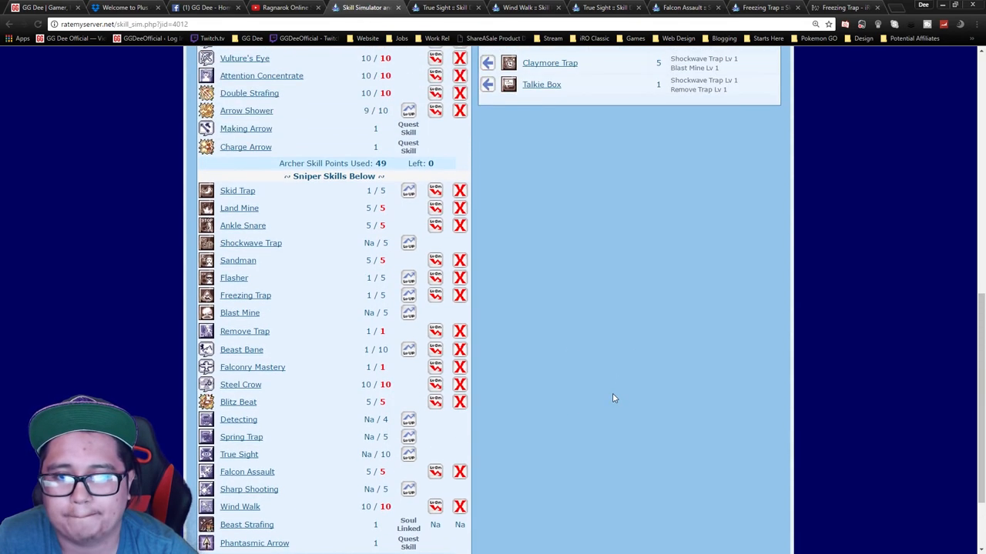
mouse_move(551, 385)
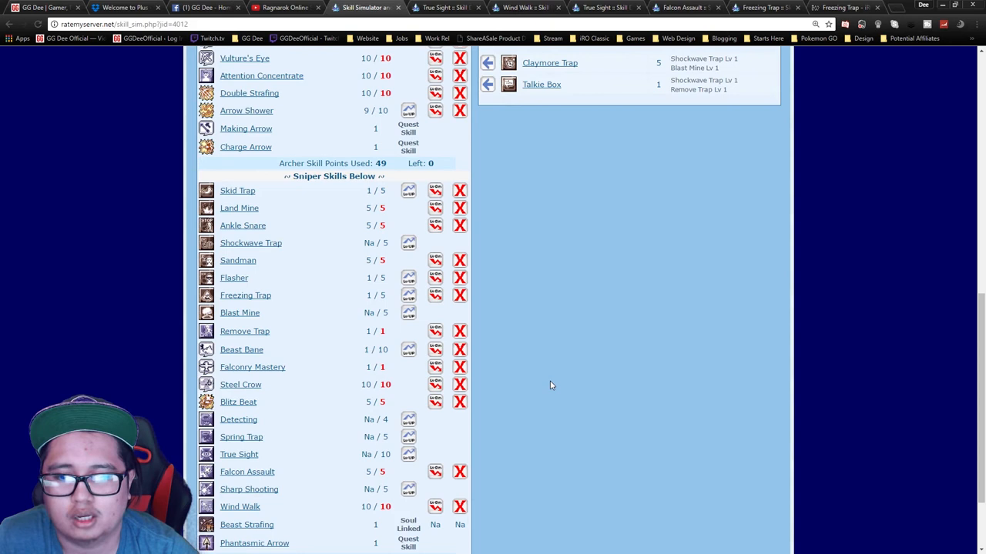
- Raise Detecting to 4 alongside a maxed Skid Trap, leaving 10 of 69 sniper points, and review the build
scroll("up", 3)
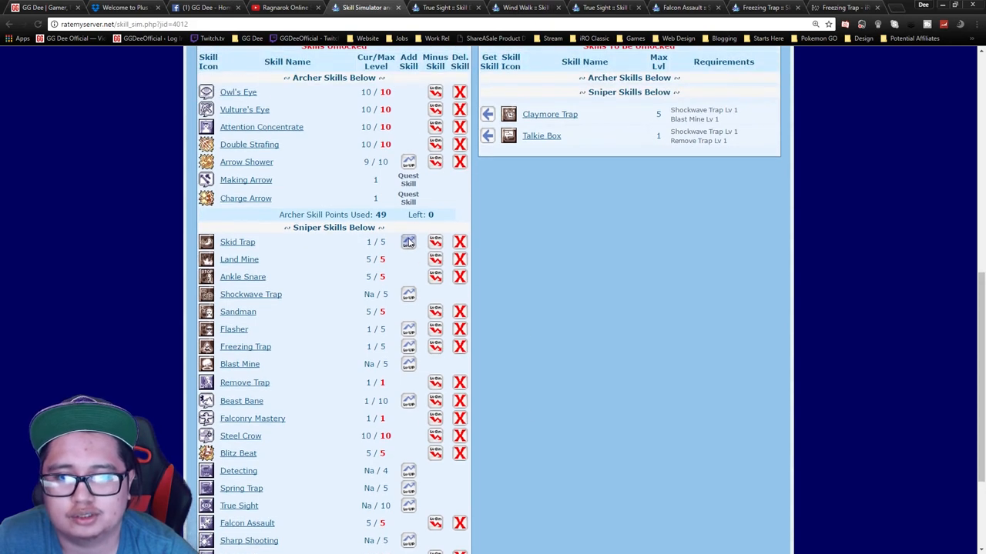
scroll("down", 3)
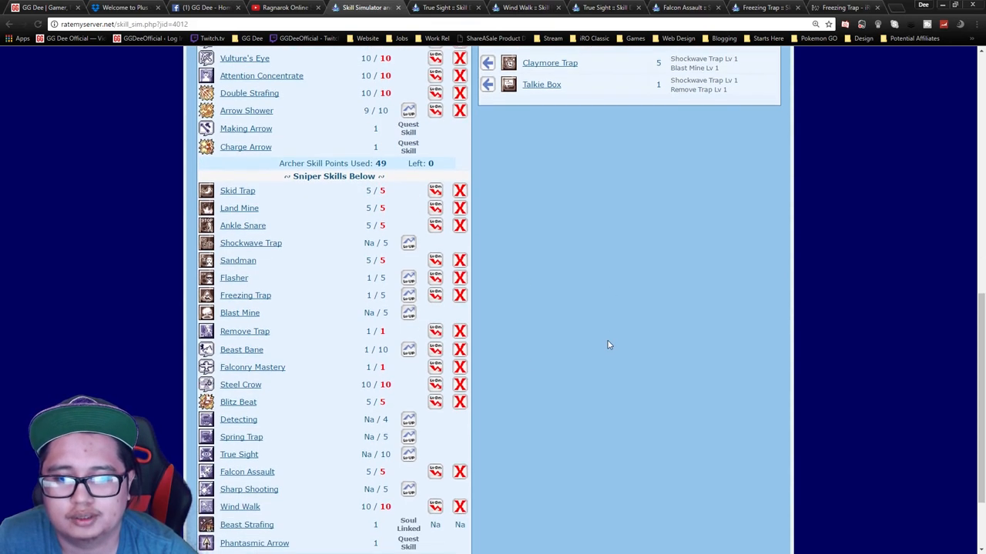
scroll("down", 3)
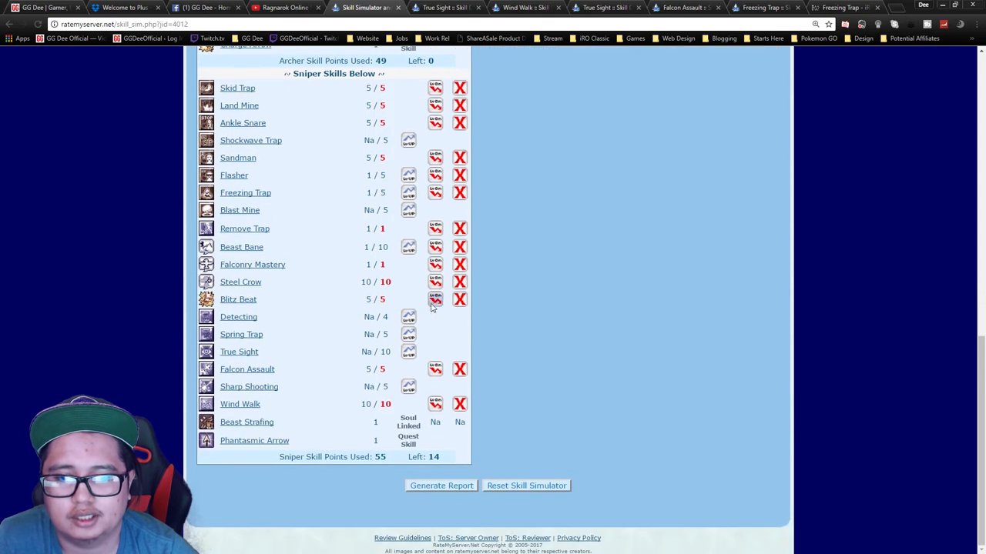
left_click(434, 318)
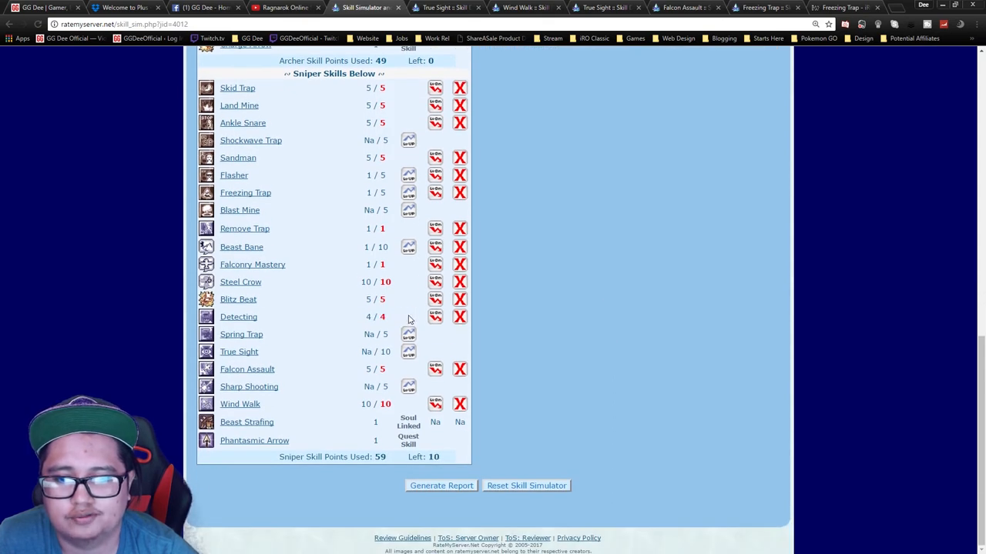
mouse_move(588, 374)
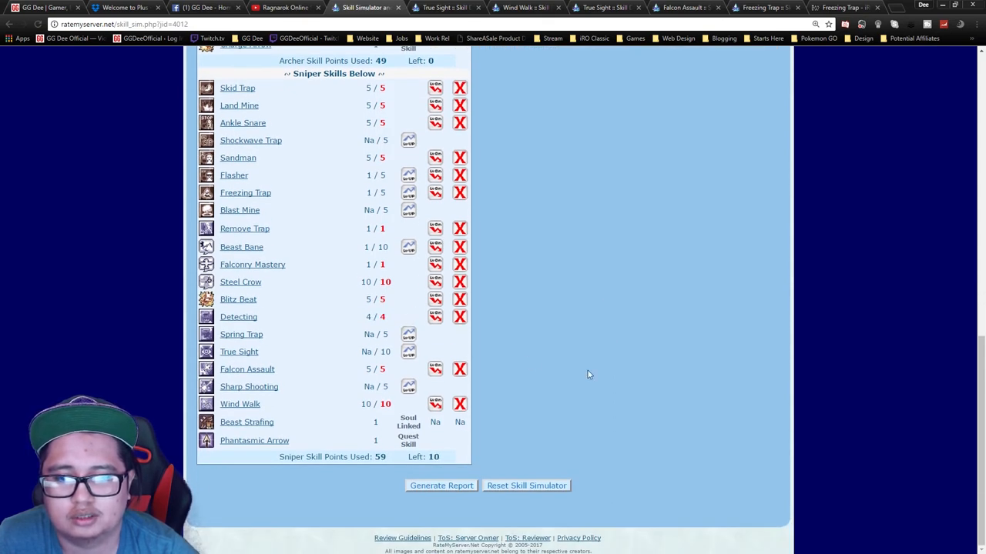
scroll("up", 3)
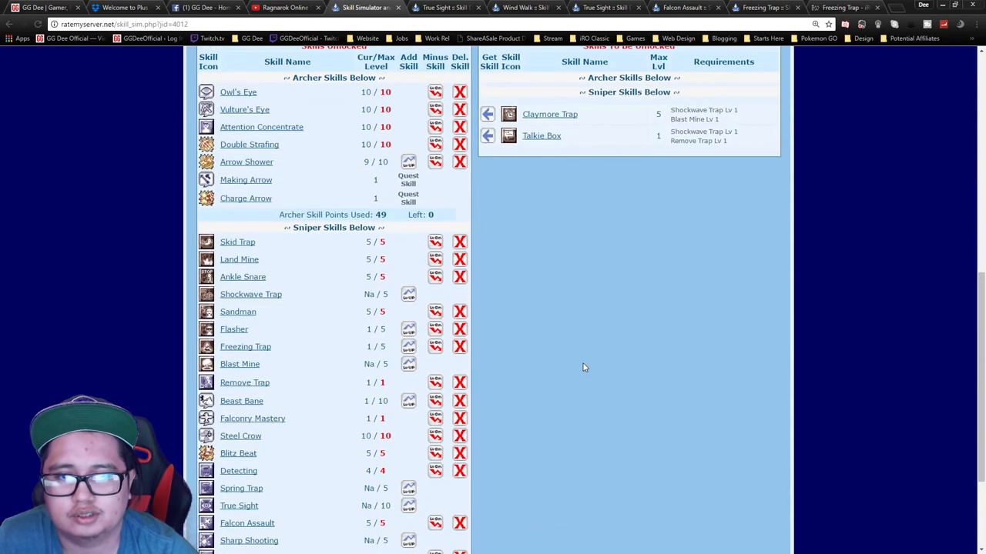
mouse_move(576, 371)
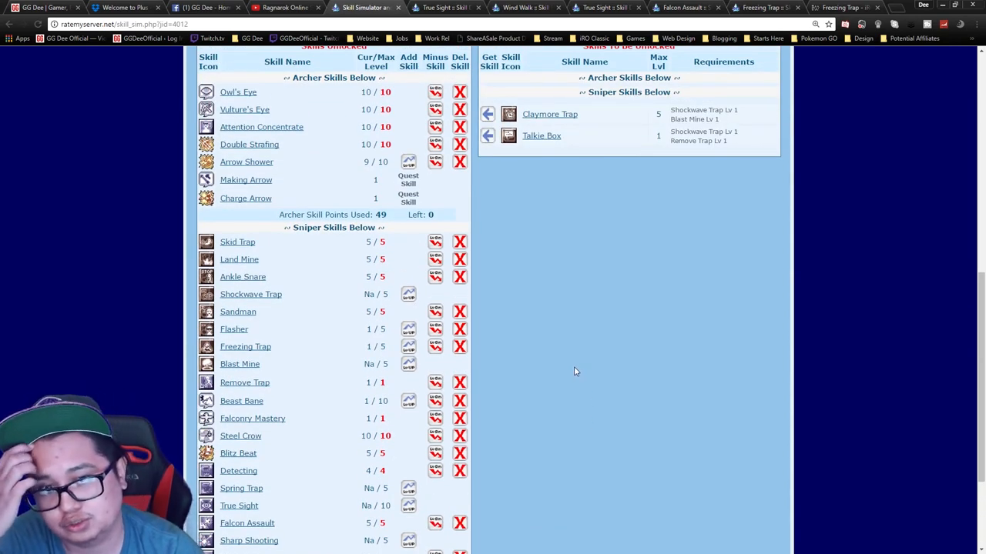
scroll("down", 3)
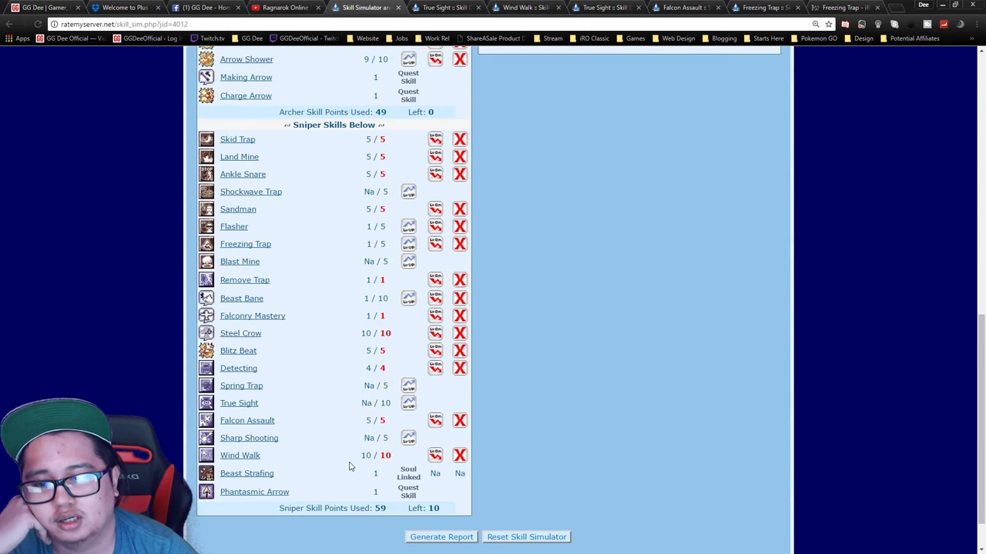
mouse_move(521, 431)
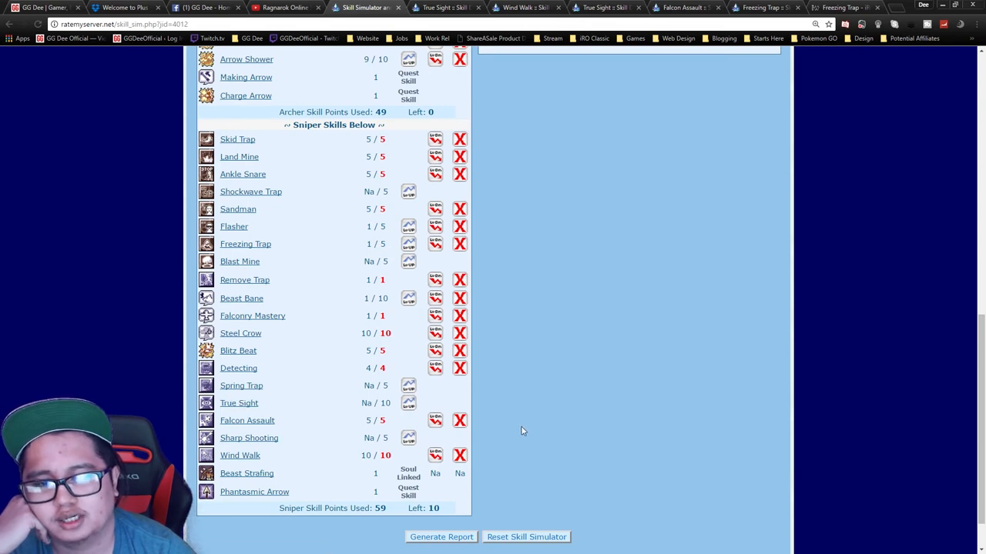
mouse_move(508, 425)
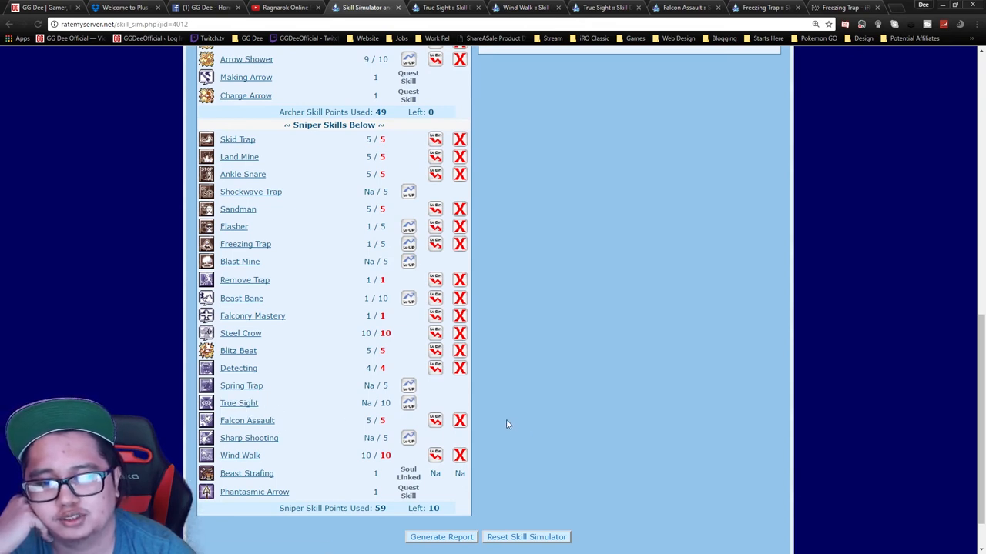
scroll("up", 3)
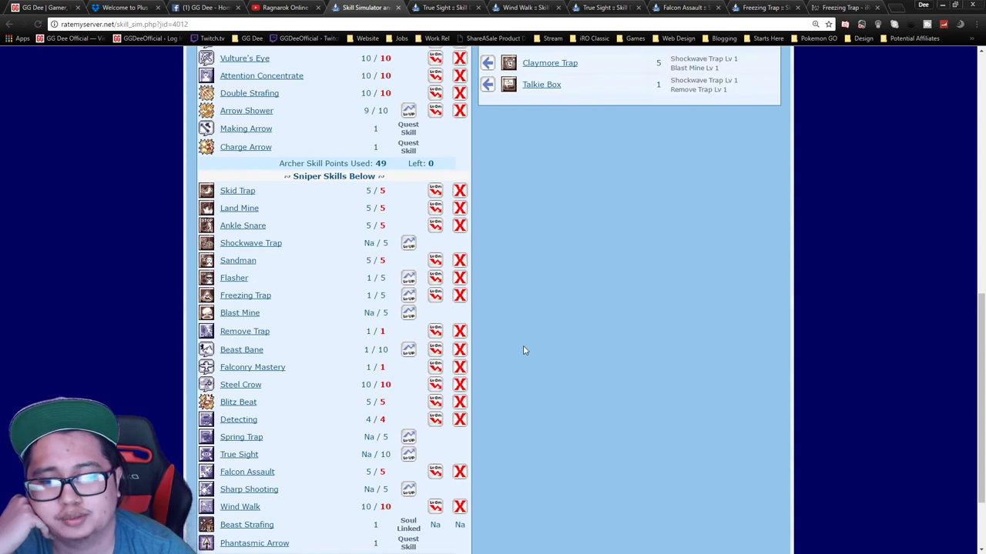
mouse_move(357, 371)
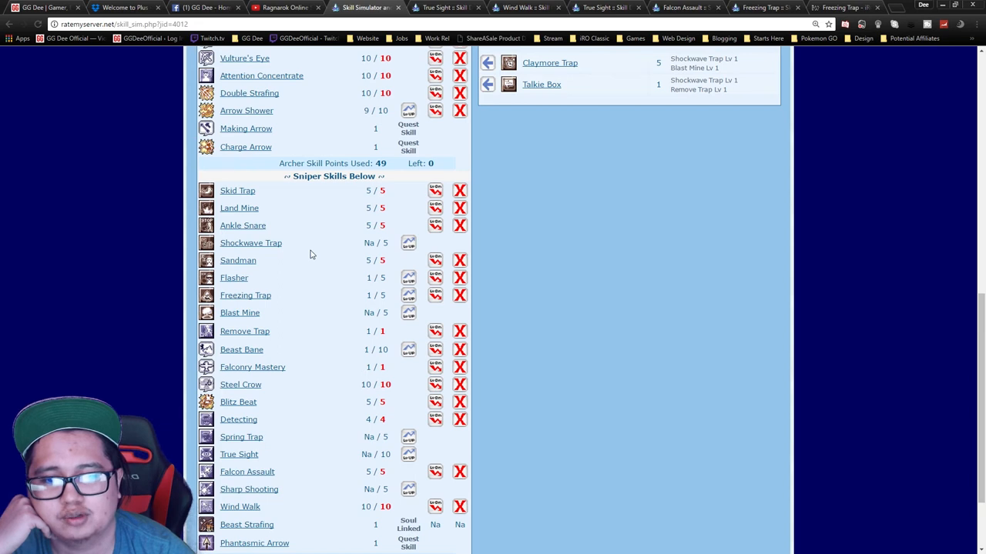
scroll("up", 3)
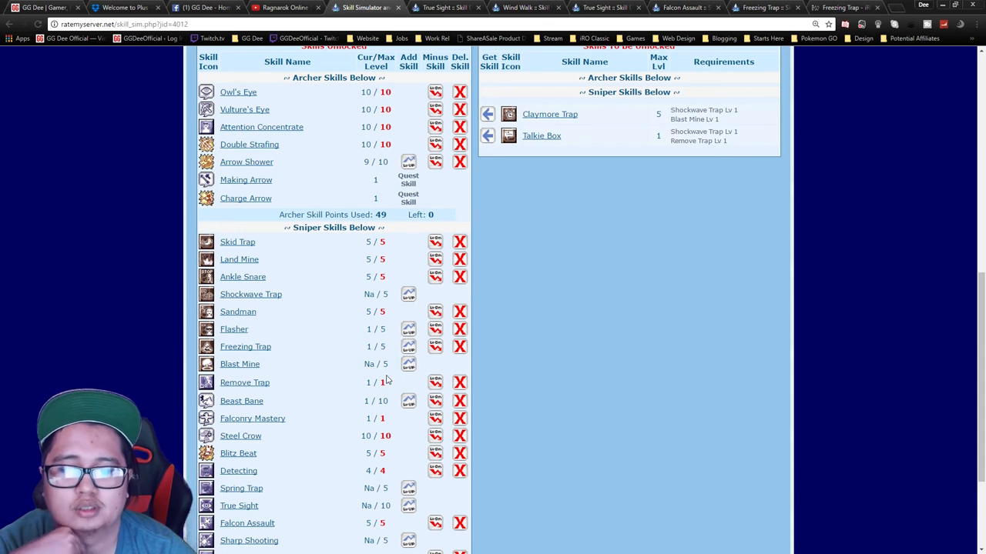
scroll("down", 3)
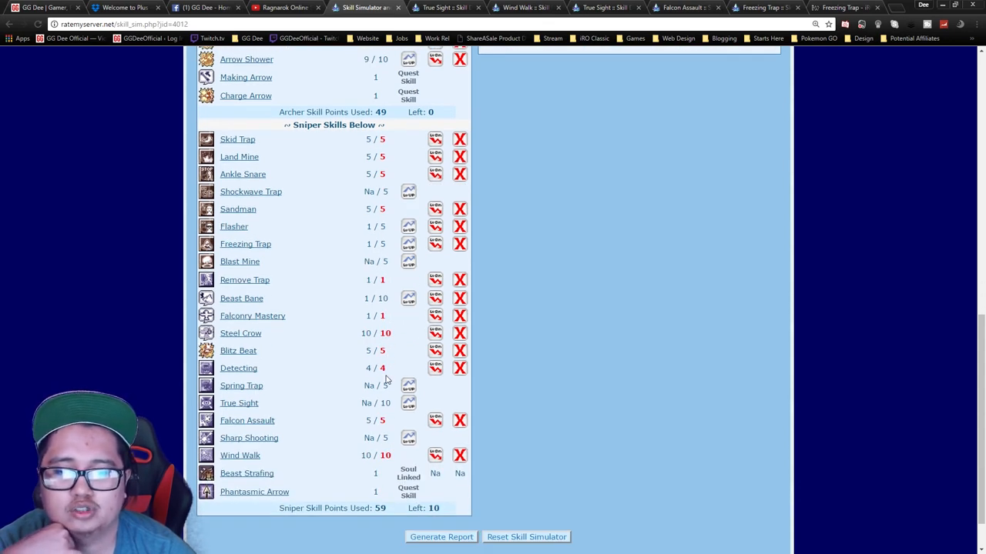
mouse_move(416, 395)
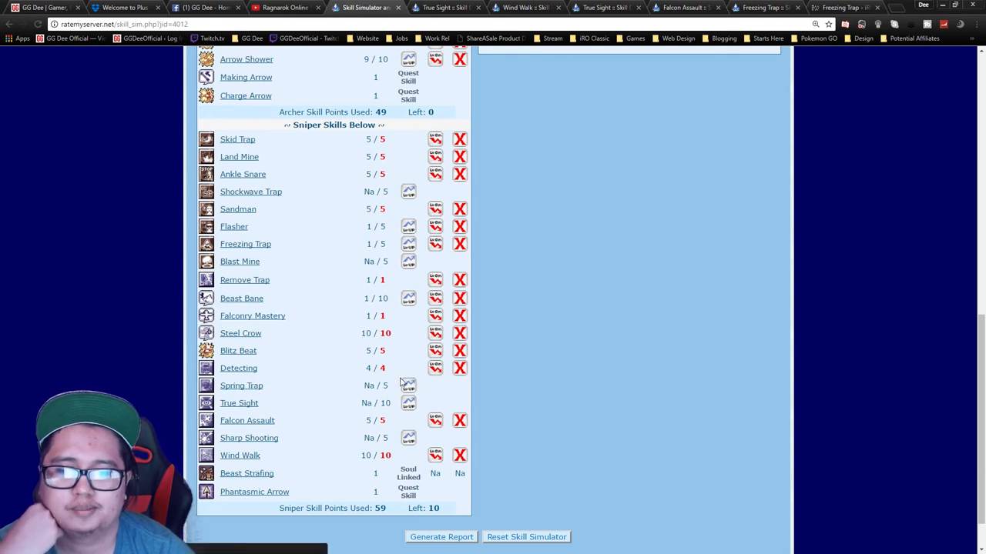
- Raise Spring Trap and Shockwave Trap to level 5, using all 69 sniper points, and accept the notice
left_click(434, 385)
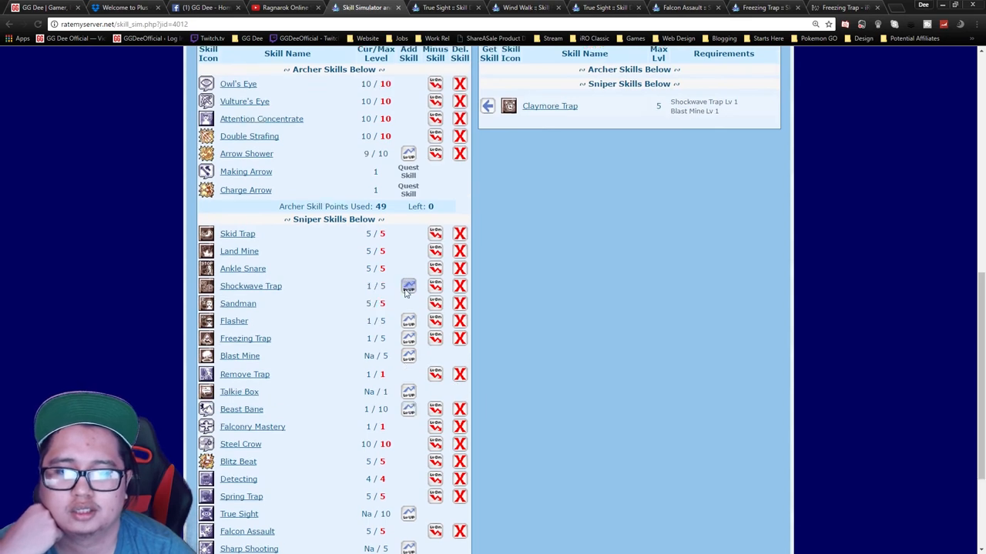
left_click(408, 284)
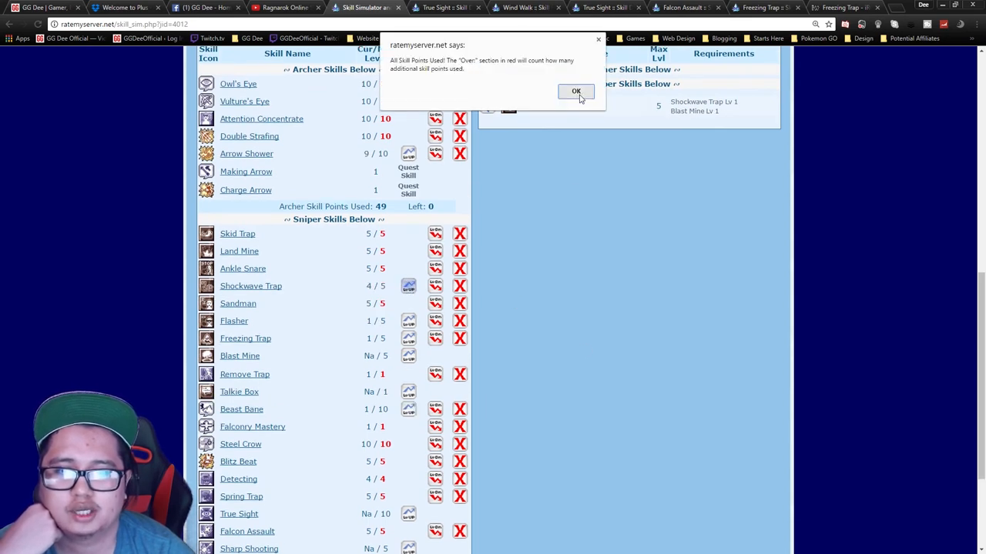
left_click(576, 91)
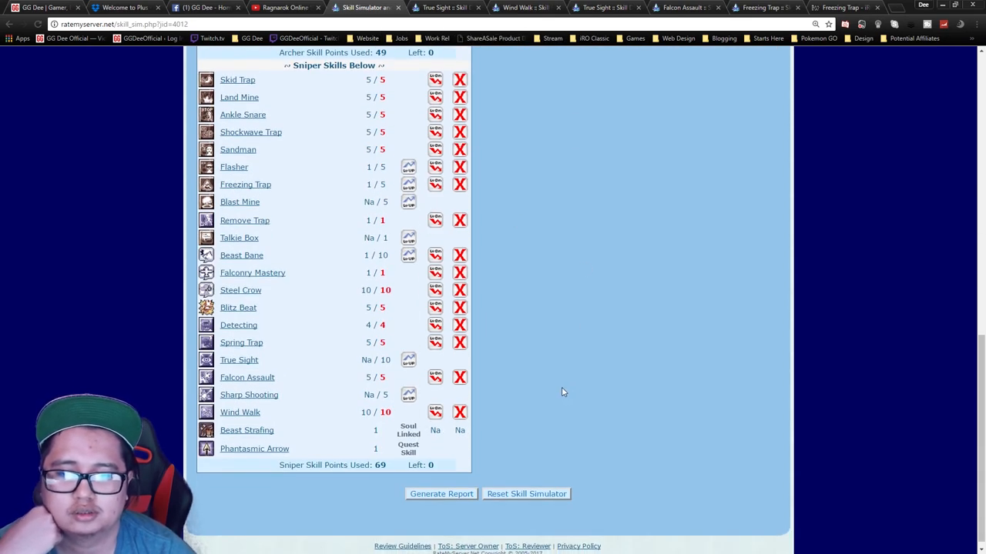
mouse_move(612, 272)
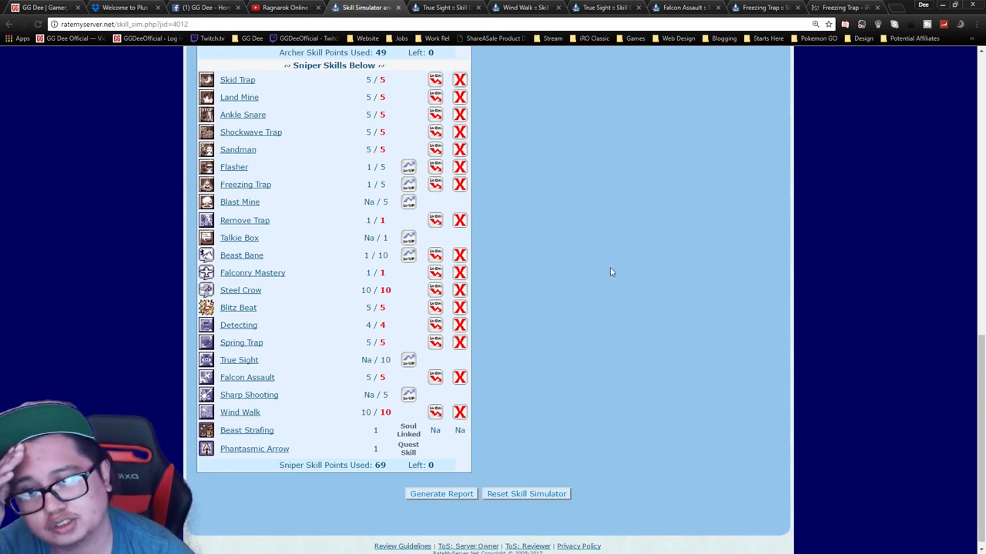
mouse_move(240, 150)
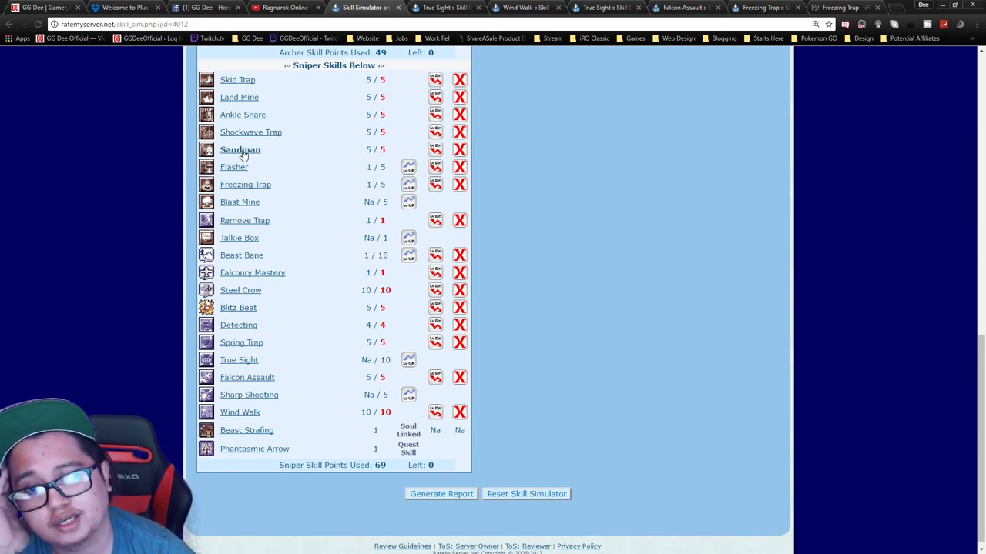
mouse_move(256, 132)
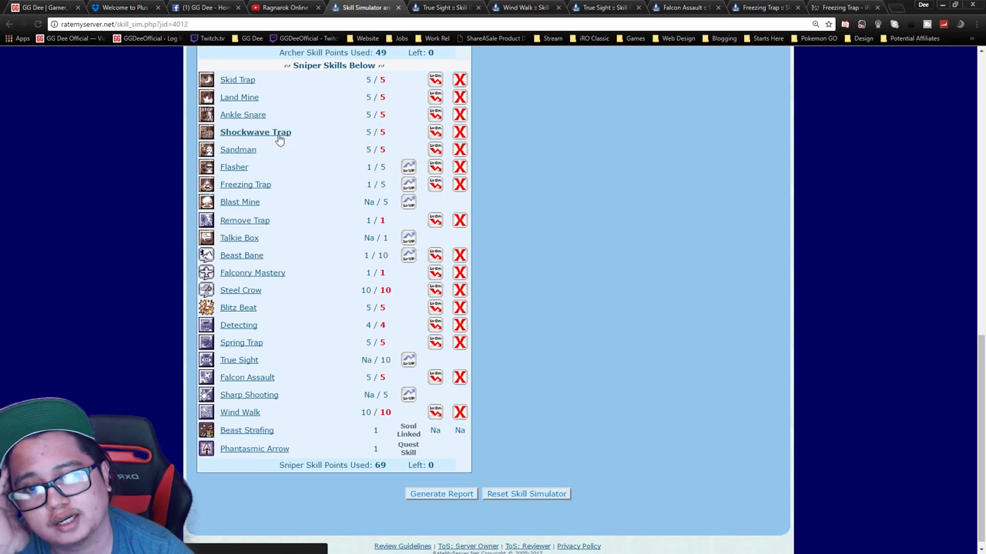
mouse_move(249, 185)
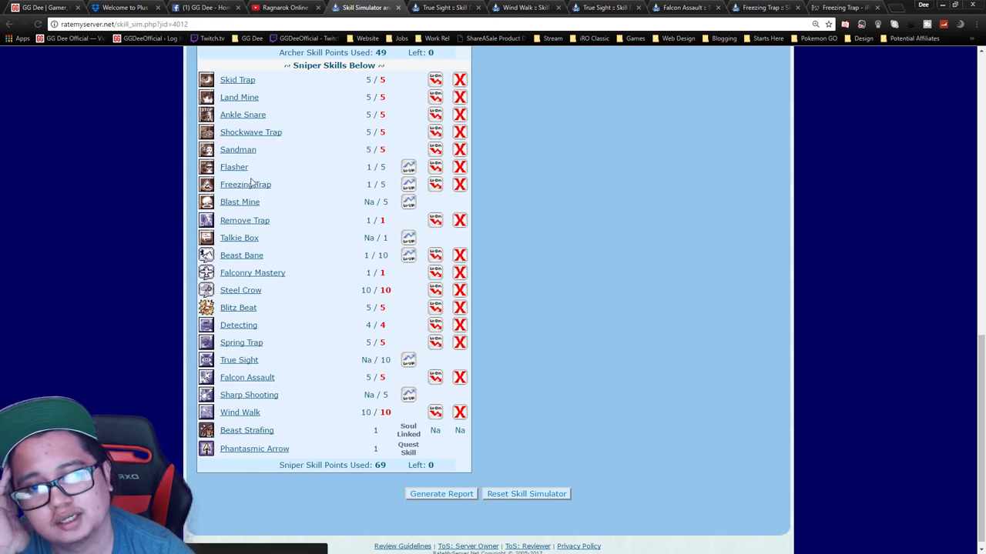
mouse_move(616, 333)
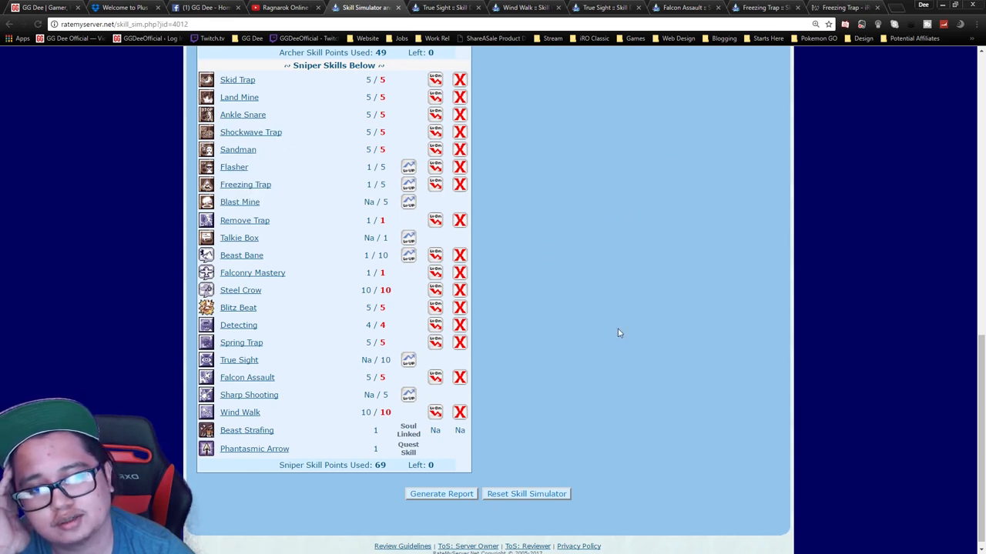
mouse_move(715, 361)
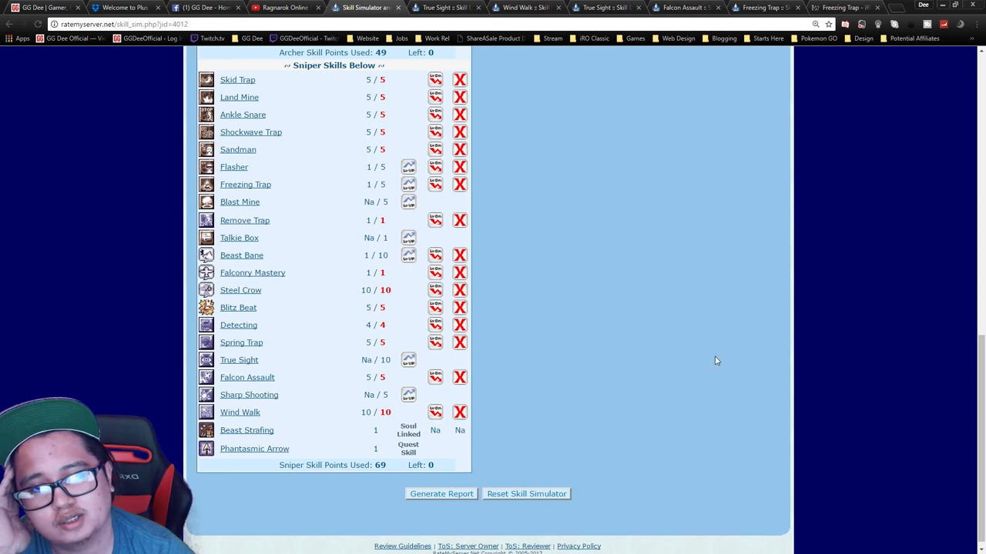
mouse_move(413, 381)
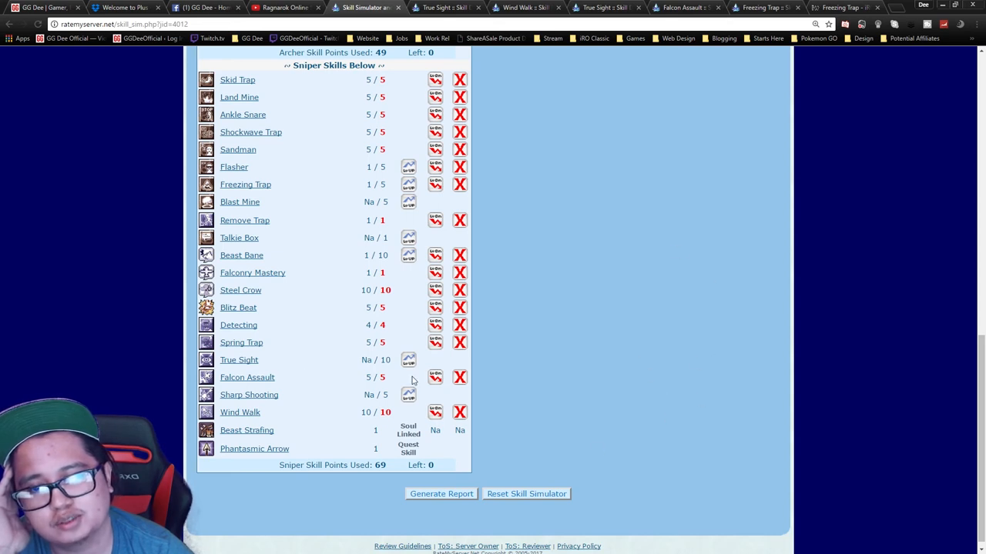
mouse_move(813, 394)
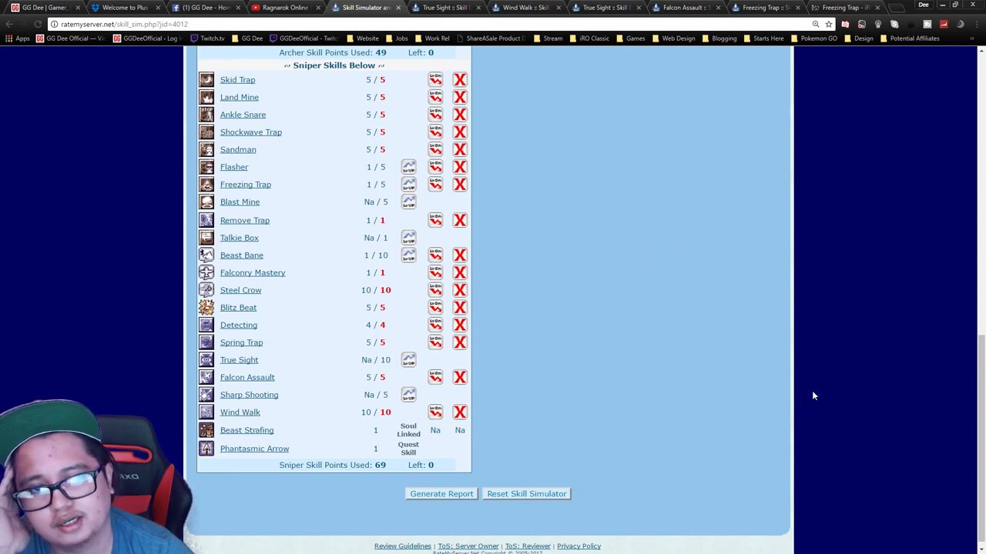
mouse_move(706, 238)
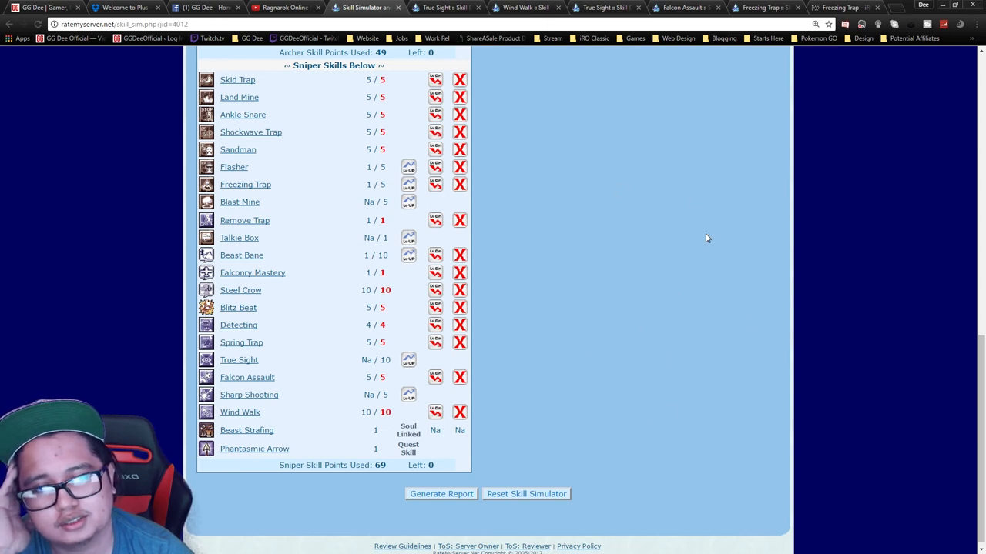
mouse_move(581, 213)
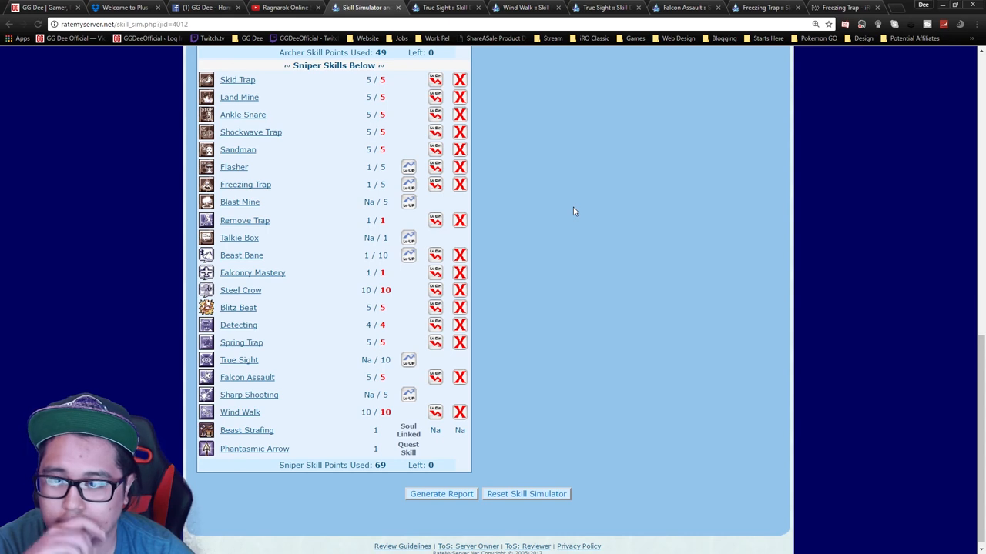
mouse_move(577, 397)
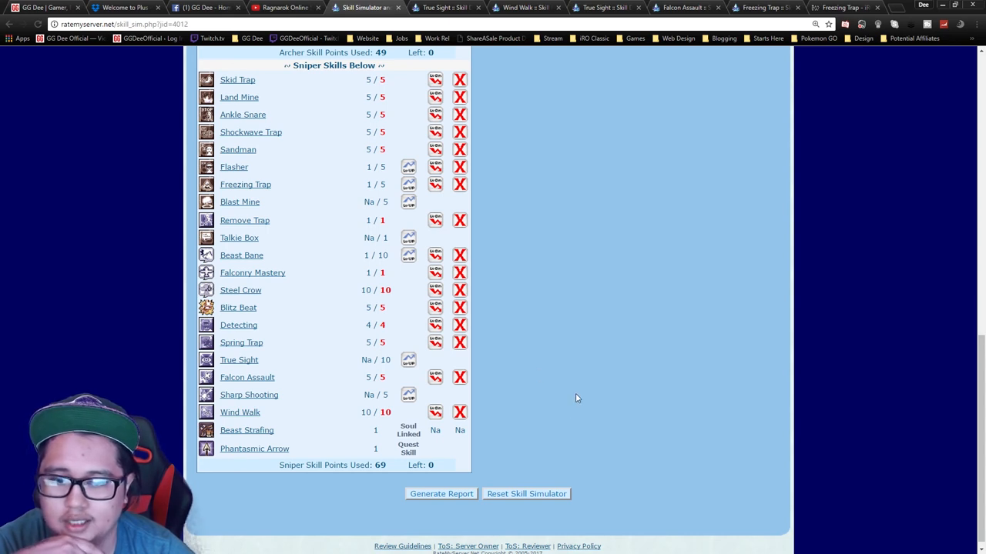
scroll("down", 3)
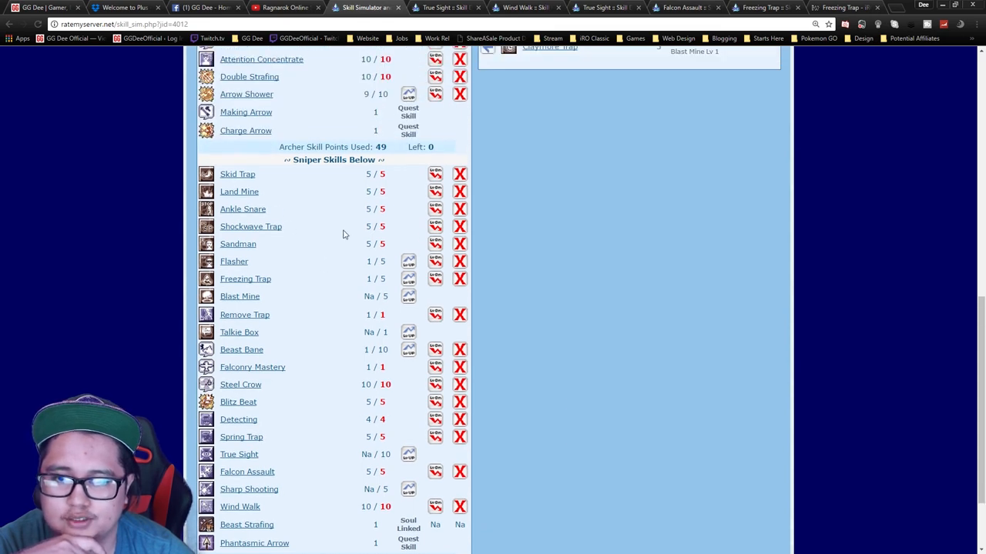
scroll("down", 3)
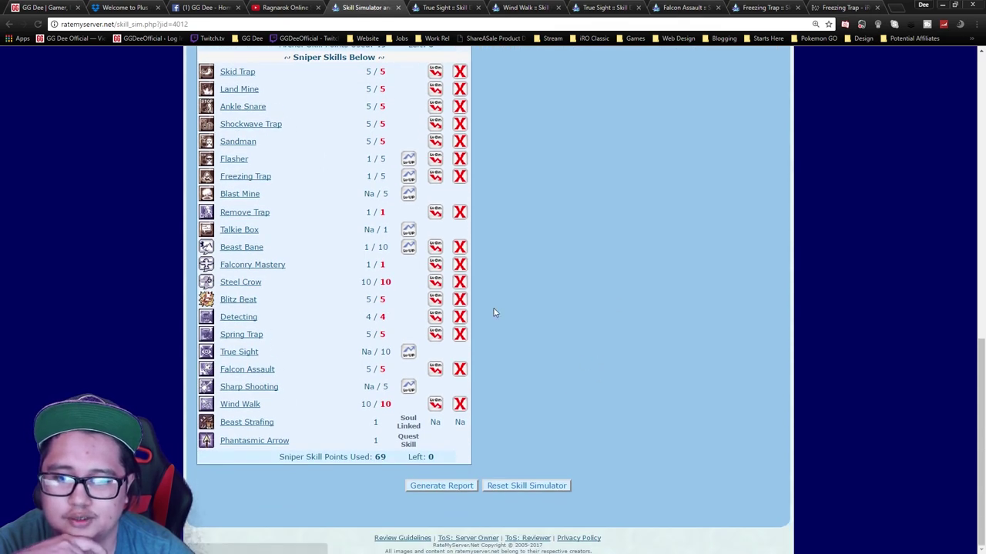
scroll("up", 3)
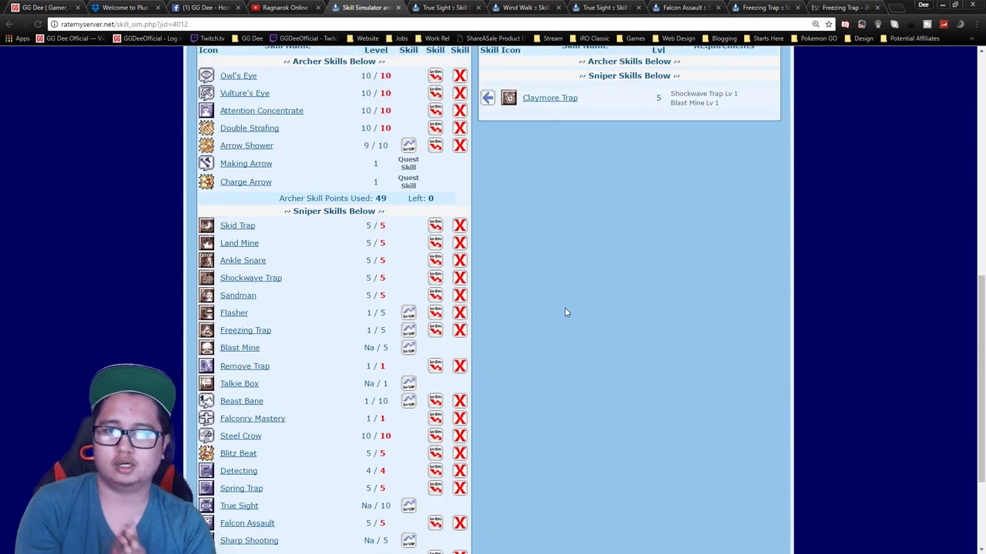